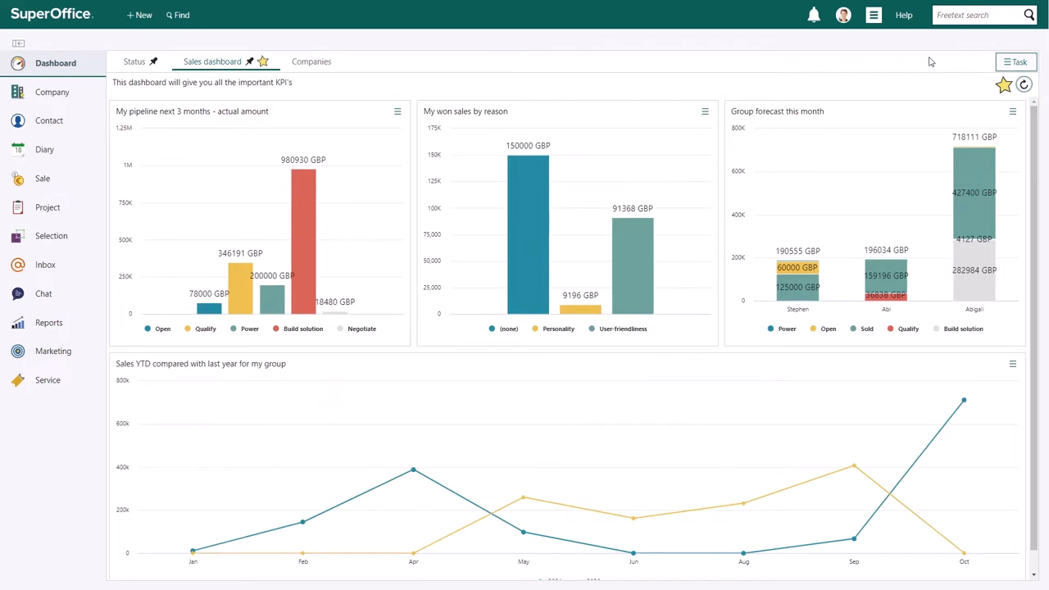
Put the Sales dashboard into Add tile / Edit layout mode from the Task menu
click(1016, 62)
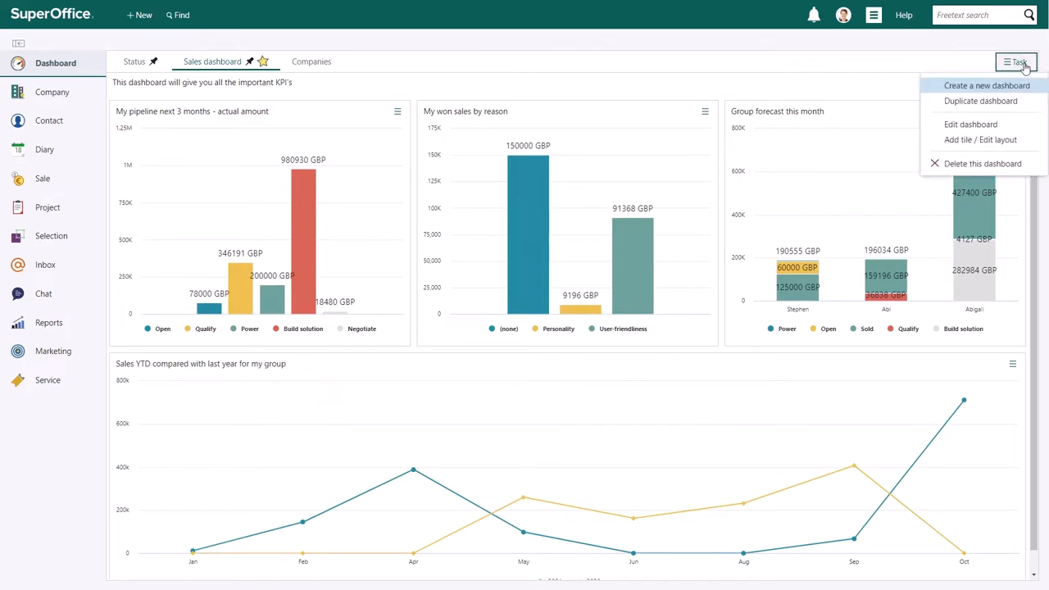
mouse_move(980, 139)
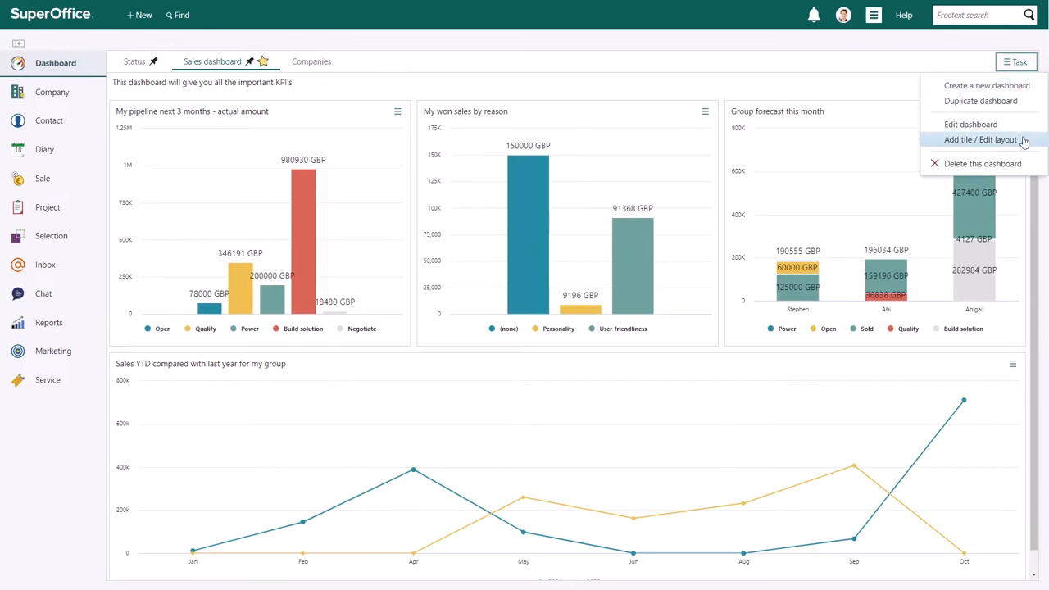
click(980, 139)
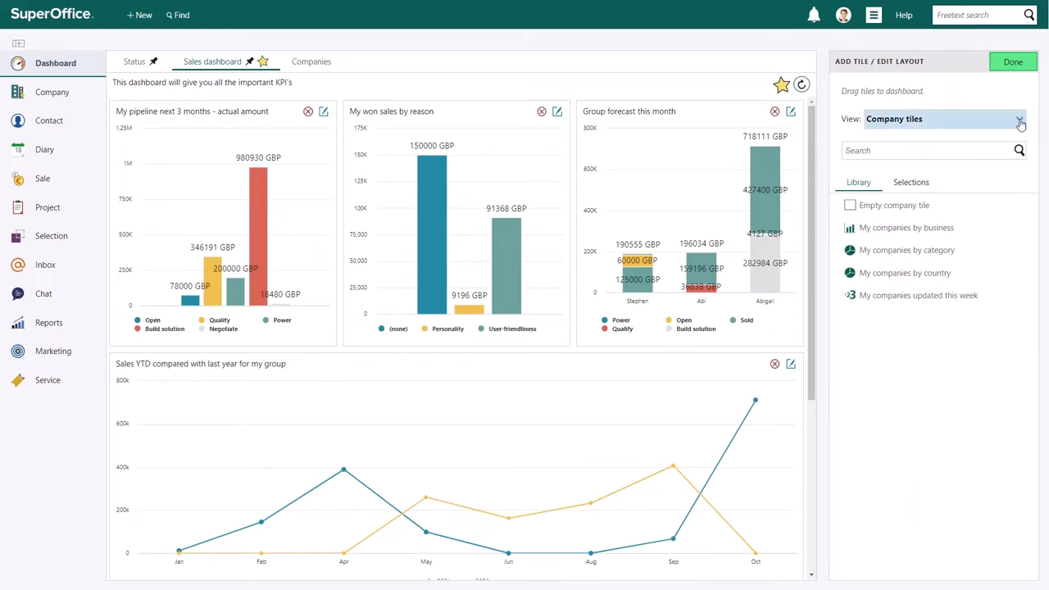
Show Sale tiles in the library and filter them with the search text 'Forecast'
click(1019, 118)
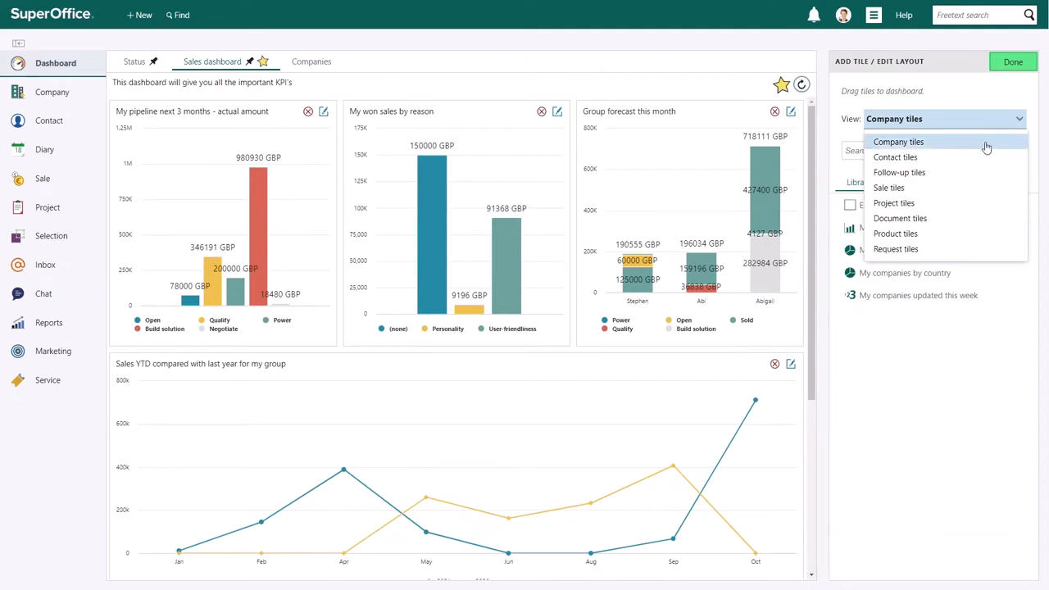
click(888, 187)
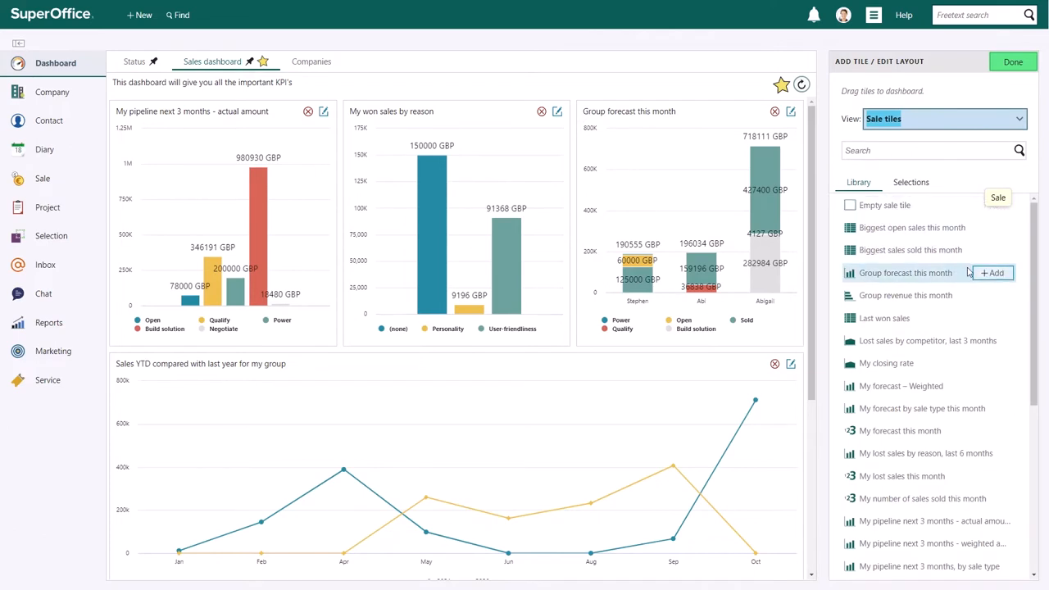
mouse_move(968, 272)
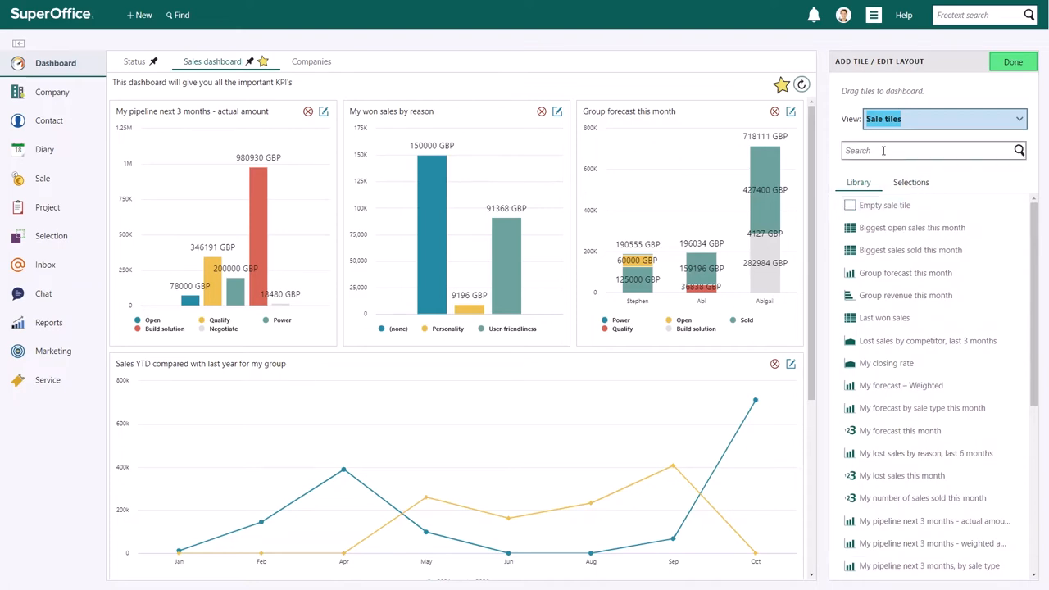
text(Forecast)
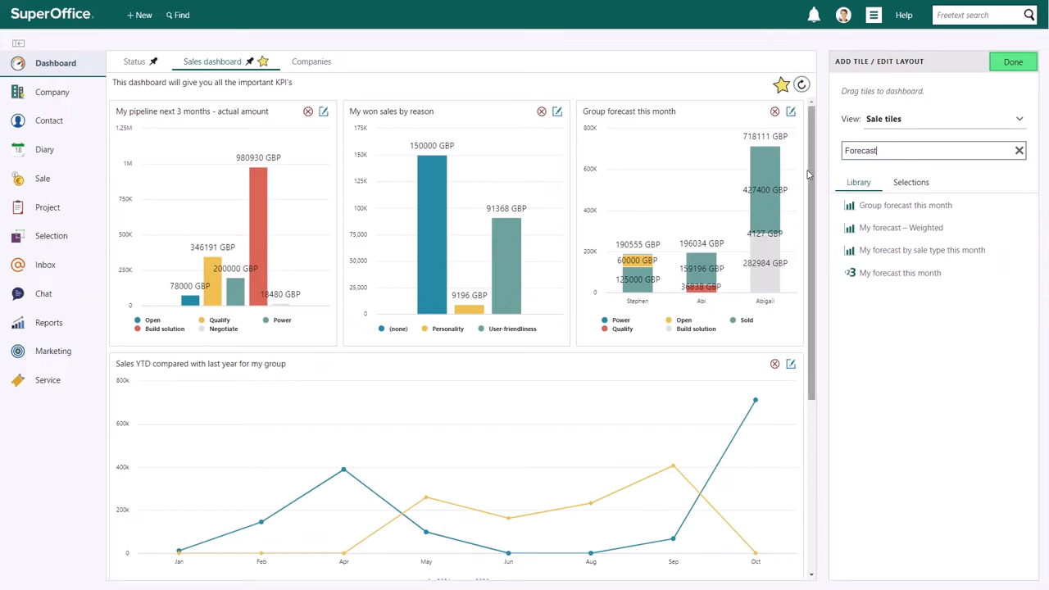
Add the 'My forecast – Weighted' and 'My forecast by sale type this month' tiles
scroll(down, 3)
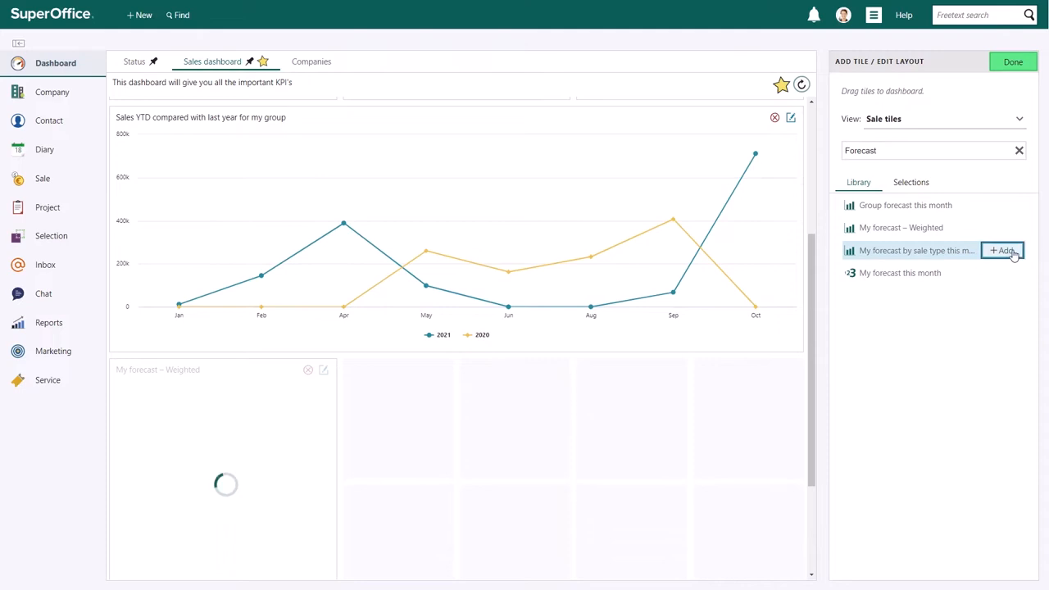
click(1002, 249)
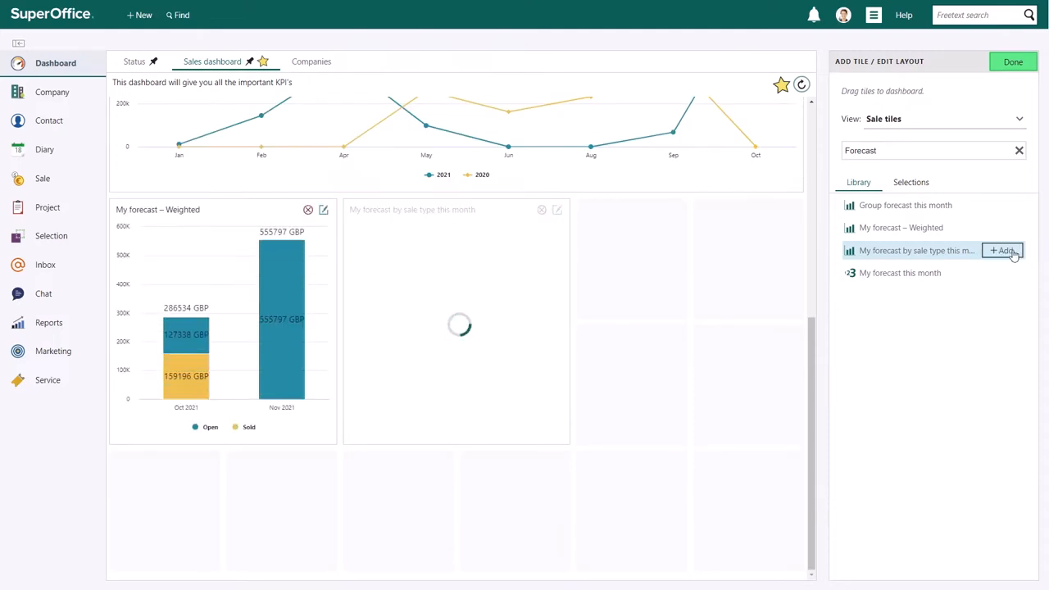
click(1002, 249)
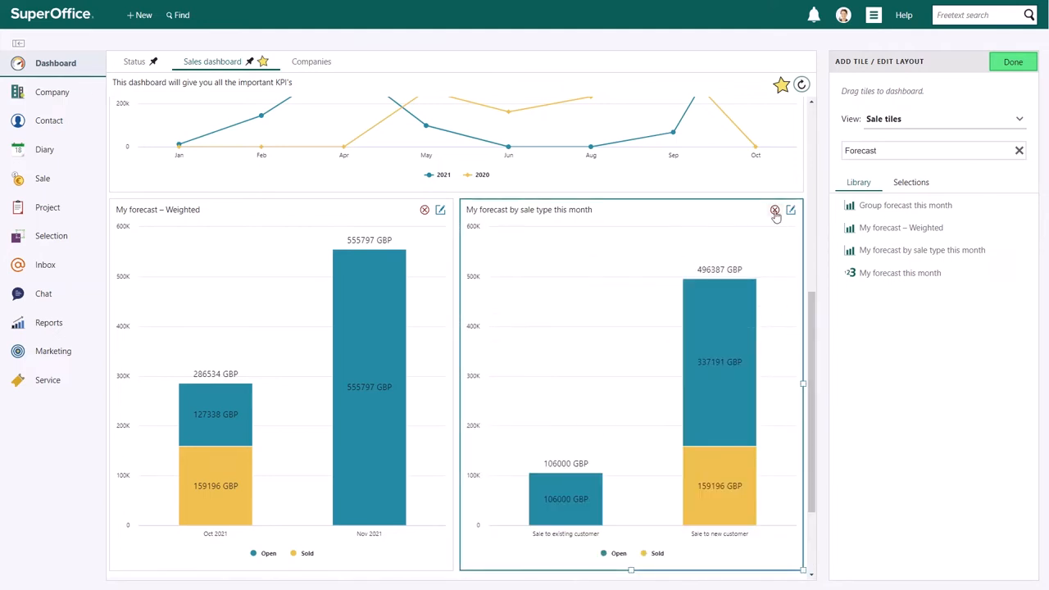
mouse_move(773, 210)
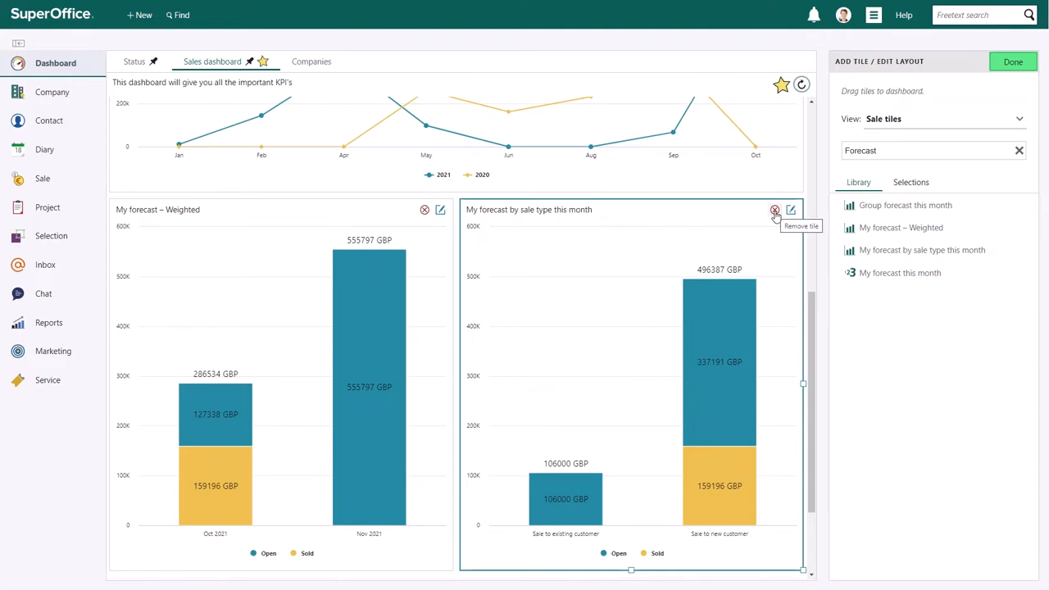
Remove the sale-type forecast tile and start editing the 'My forecast – Weighted' tile
click(773, 210)
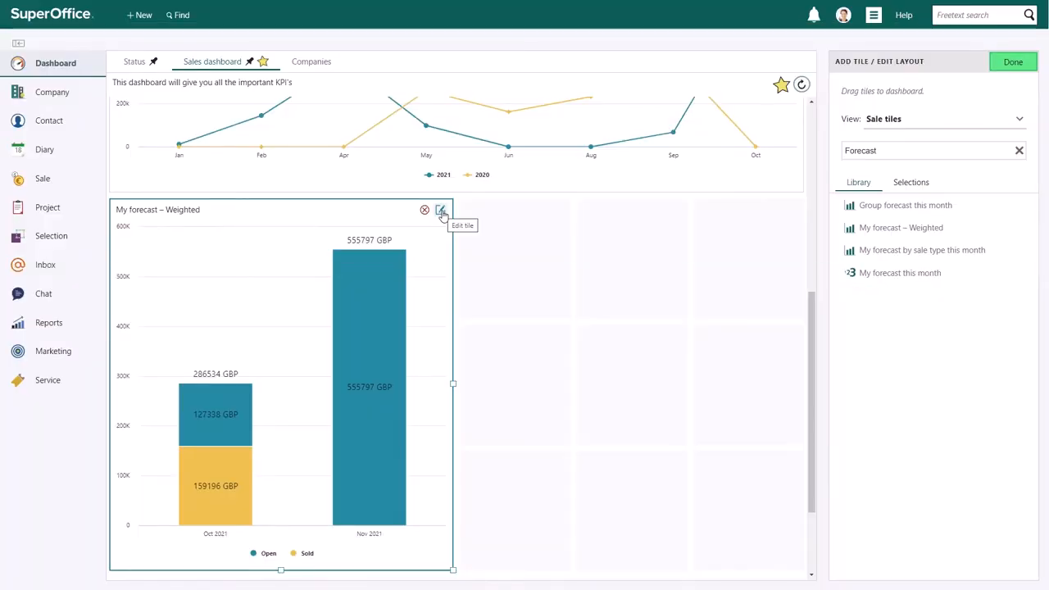
click(442, 210)
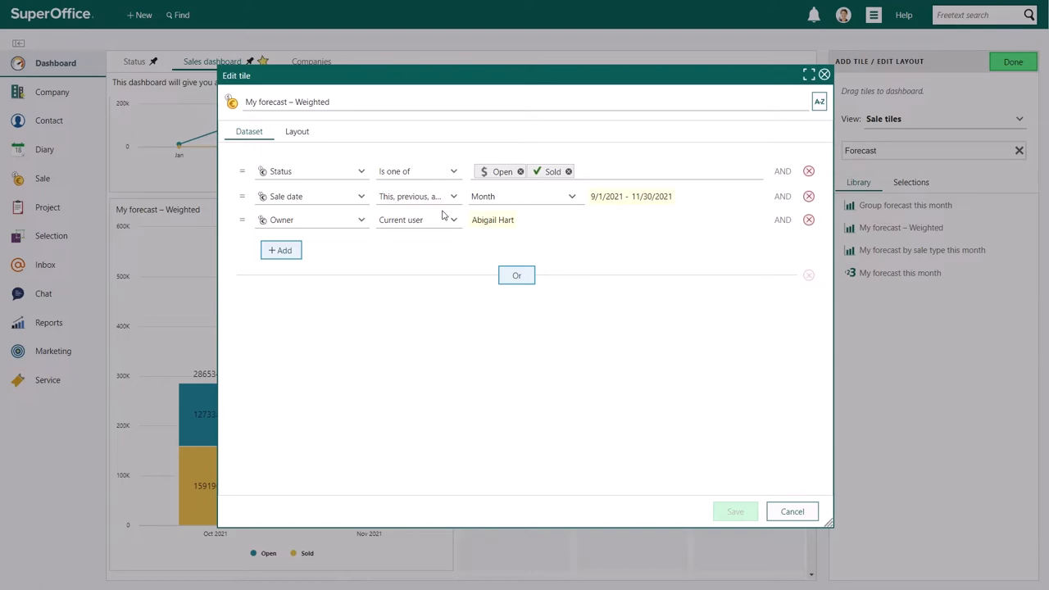
click(280, 249)
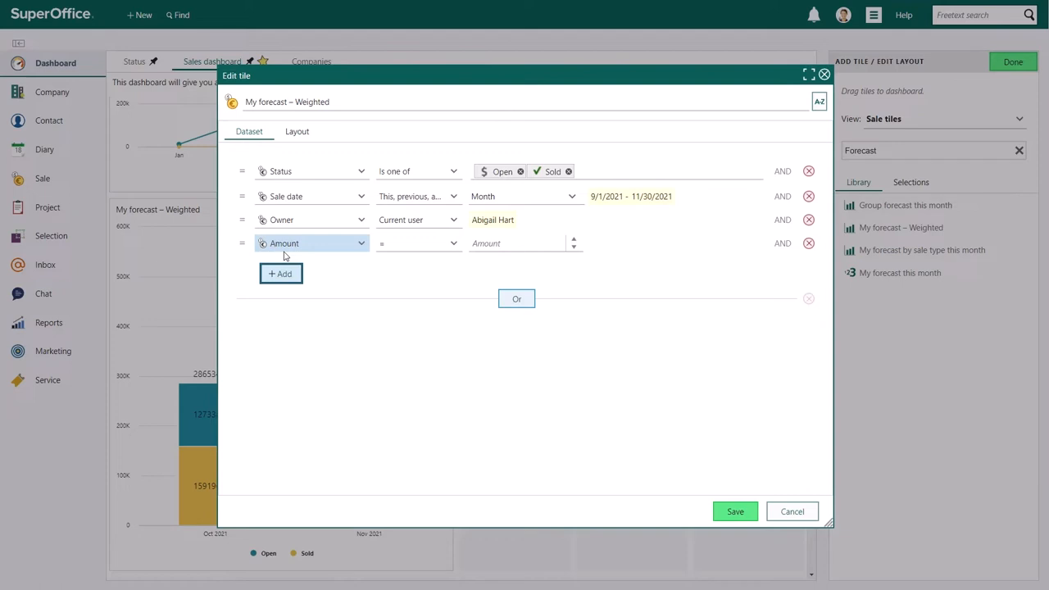
mouse_move(337, 244)
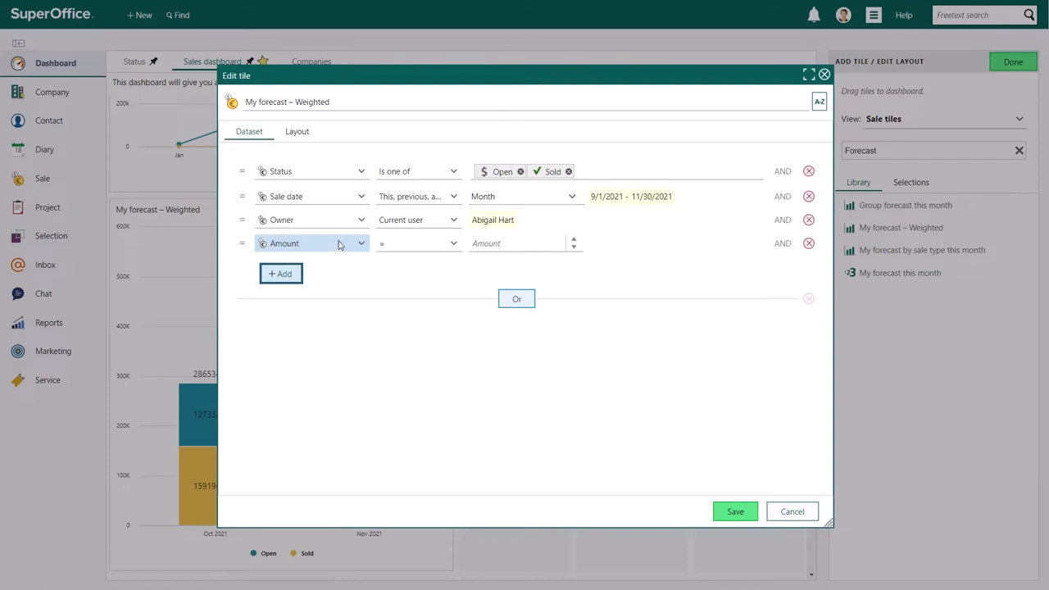
click(361, 243)
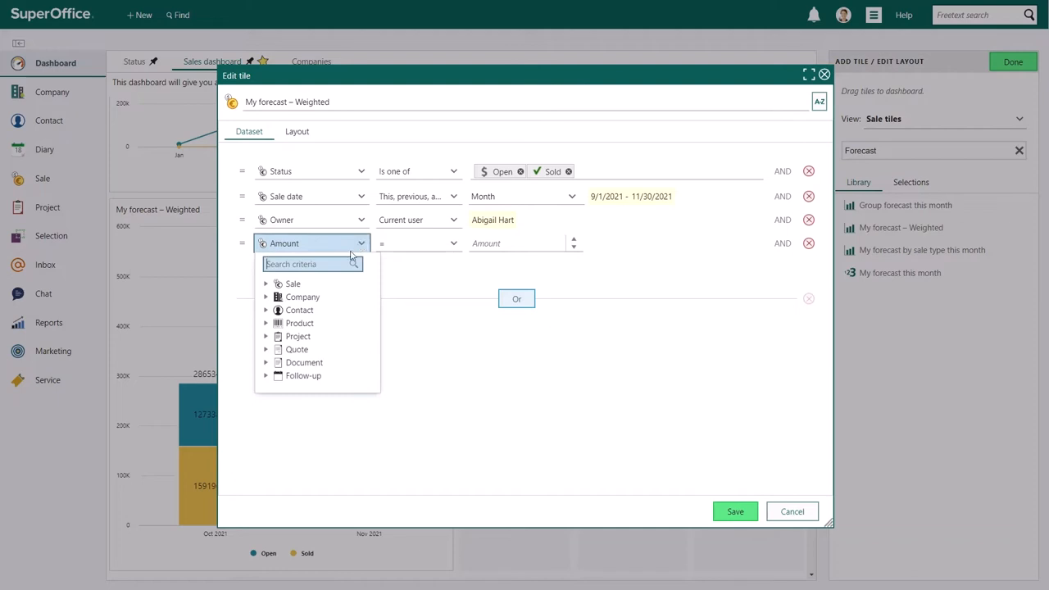
click(291, 283)
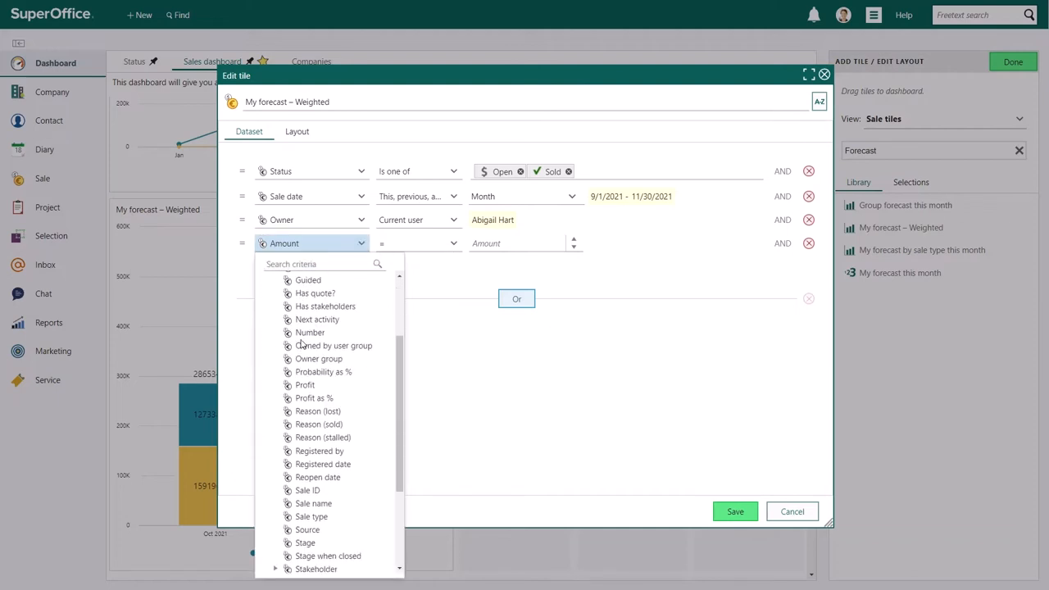
click(311, 516)
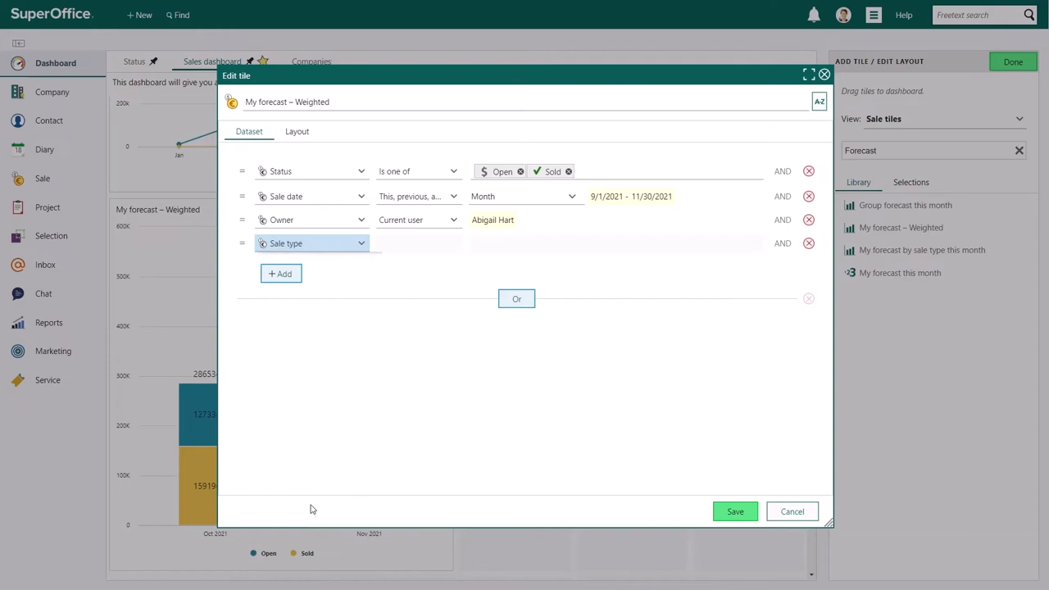
click(418, 244)
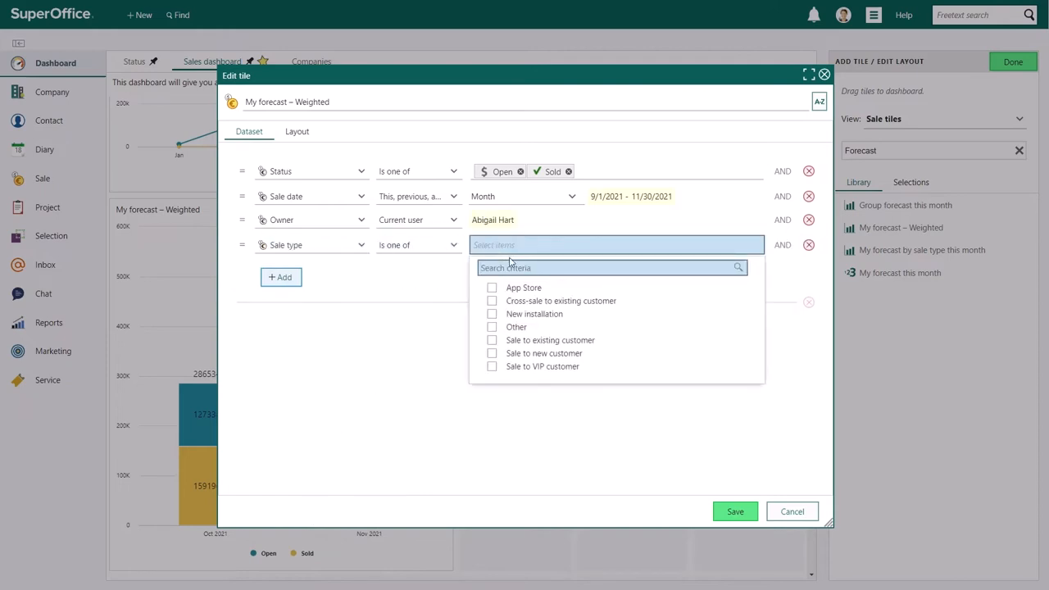
click(491, 302)
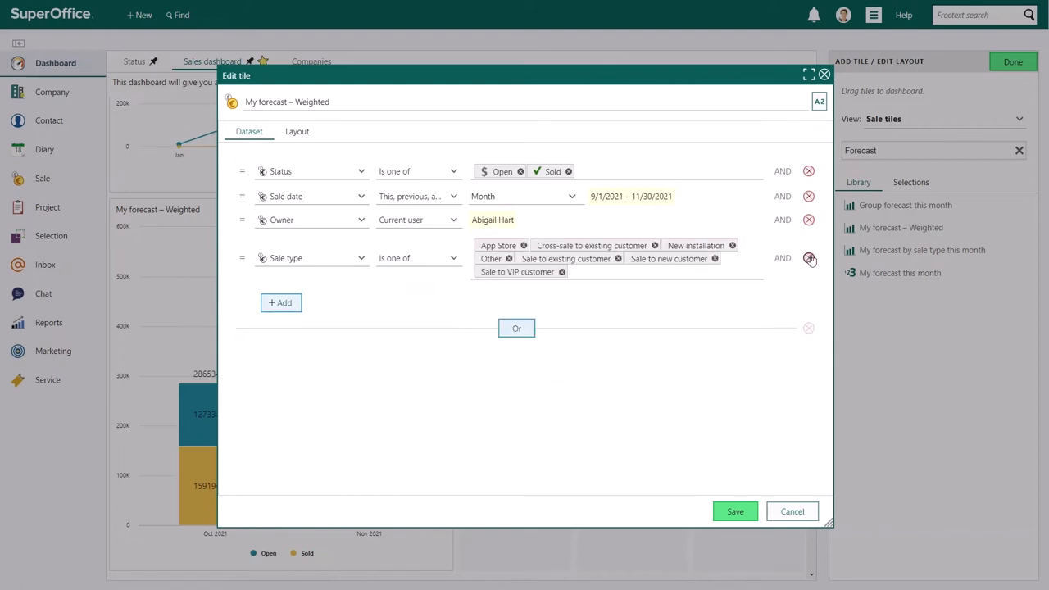
click(809, 257)
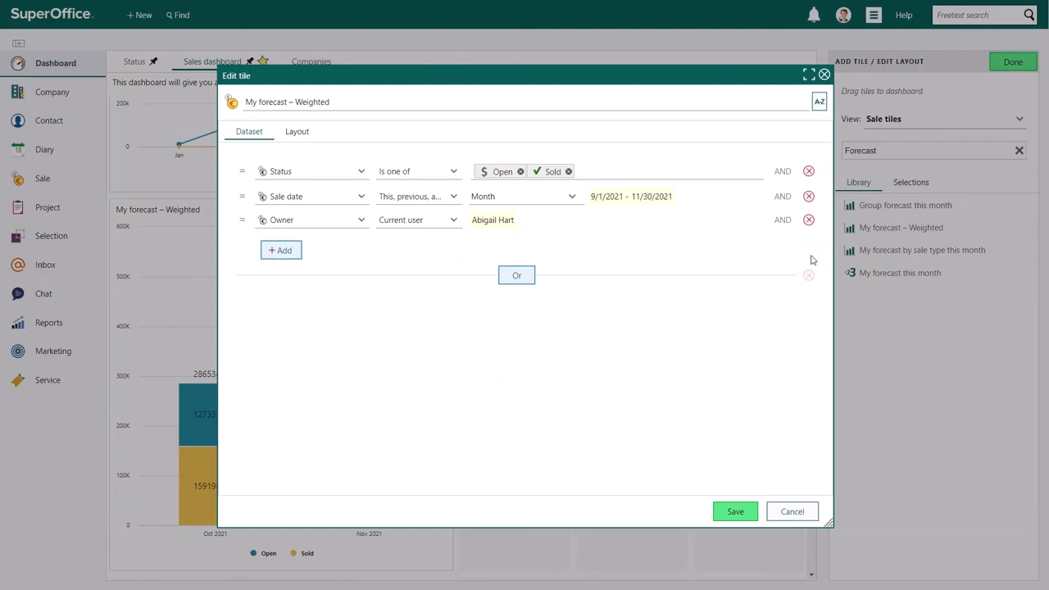
click(296, 131)
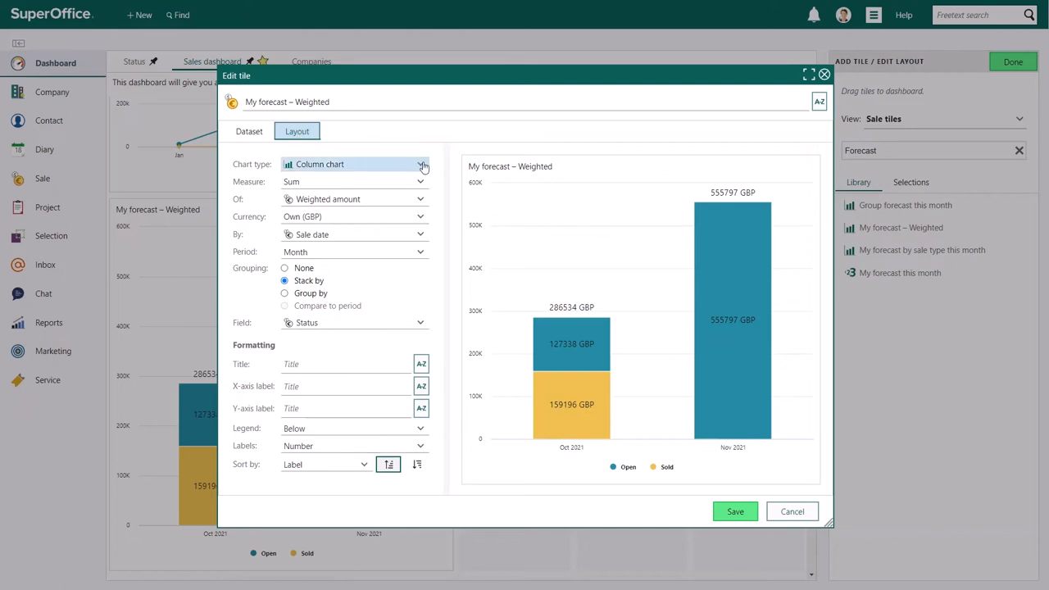
Review the Chart type choices on the tile's Layout settings, keeping stacked column
click(420, 164)
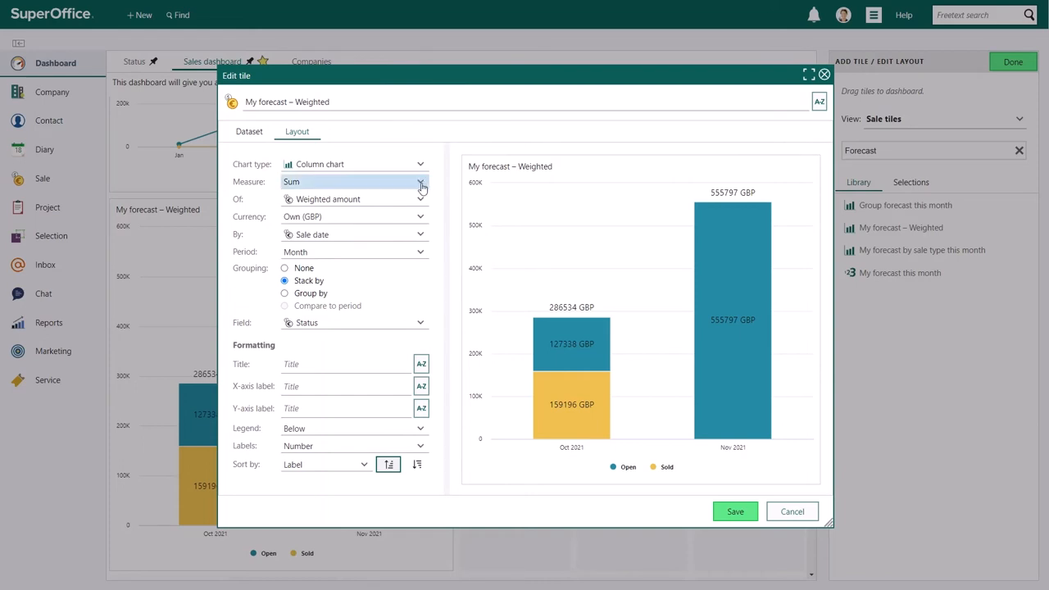
click(419, 180)
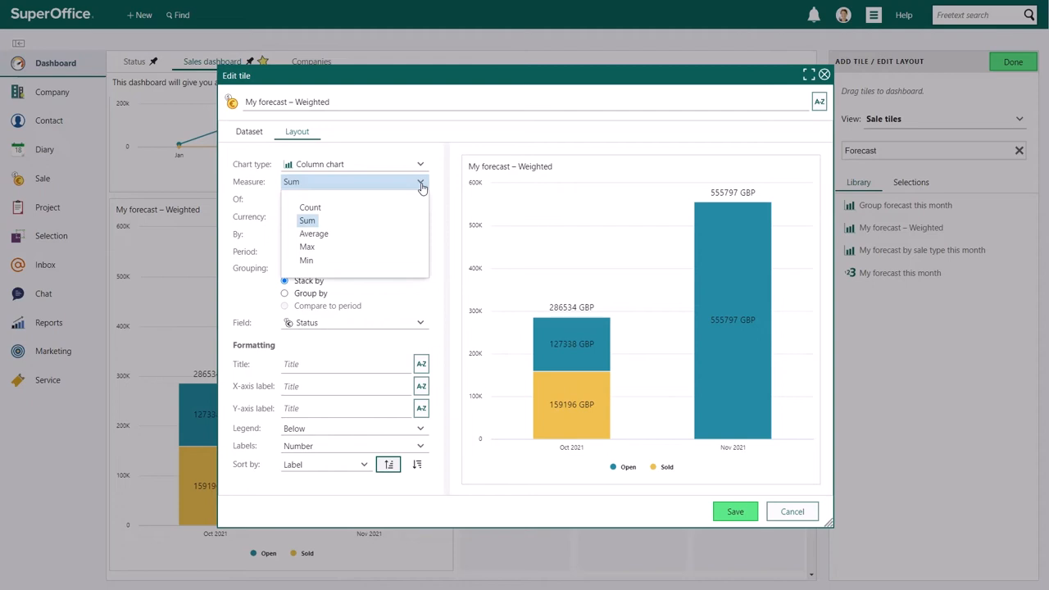
mouse_move(434, 183)
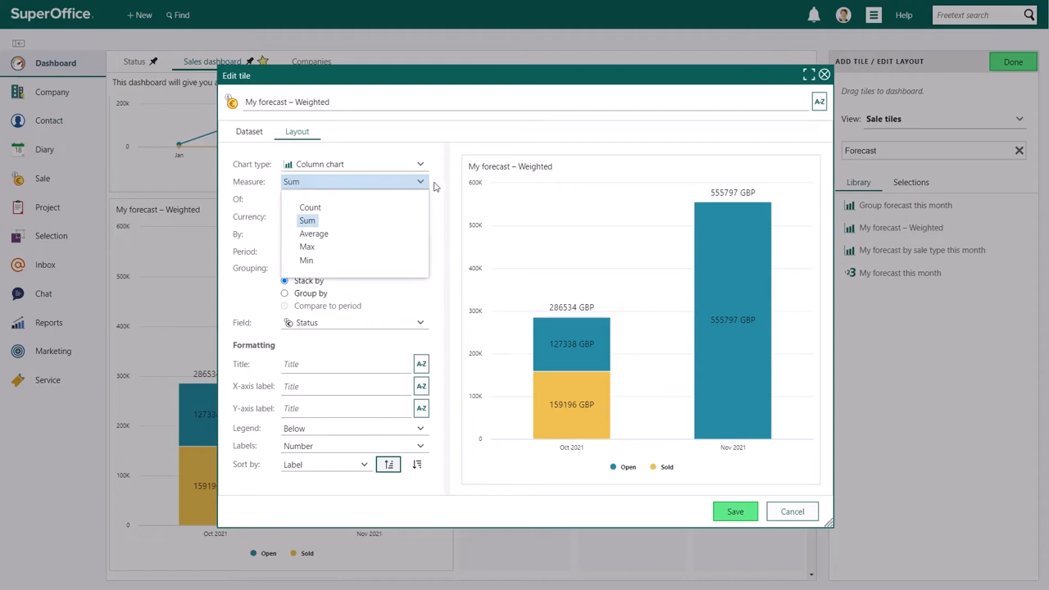
click(306, 220)
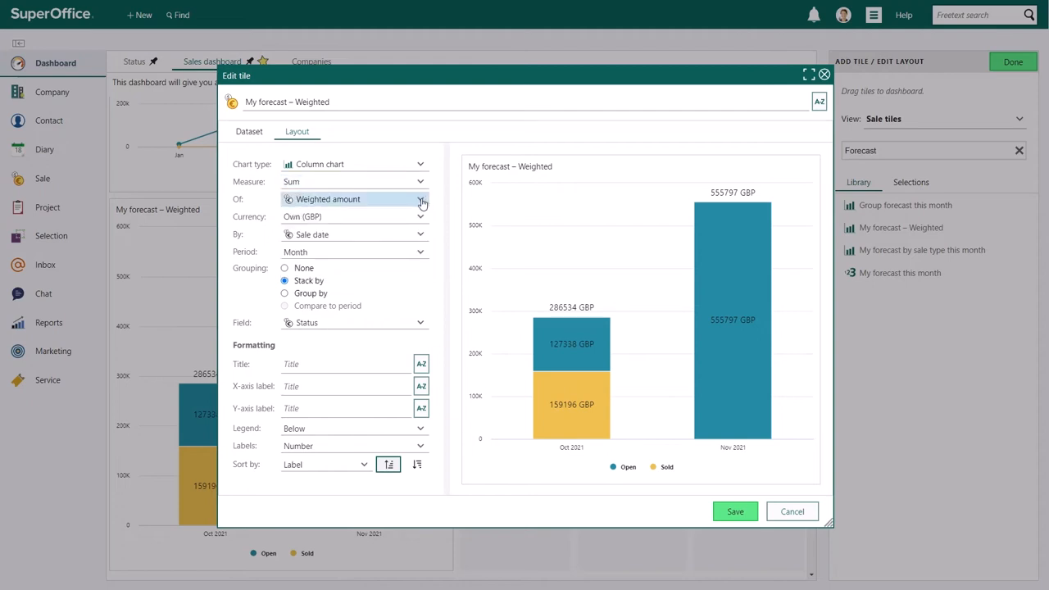
click(419, 200)
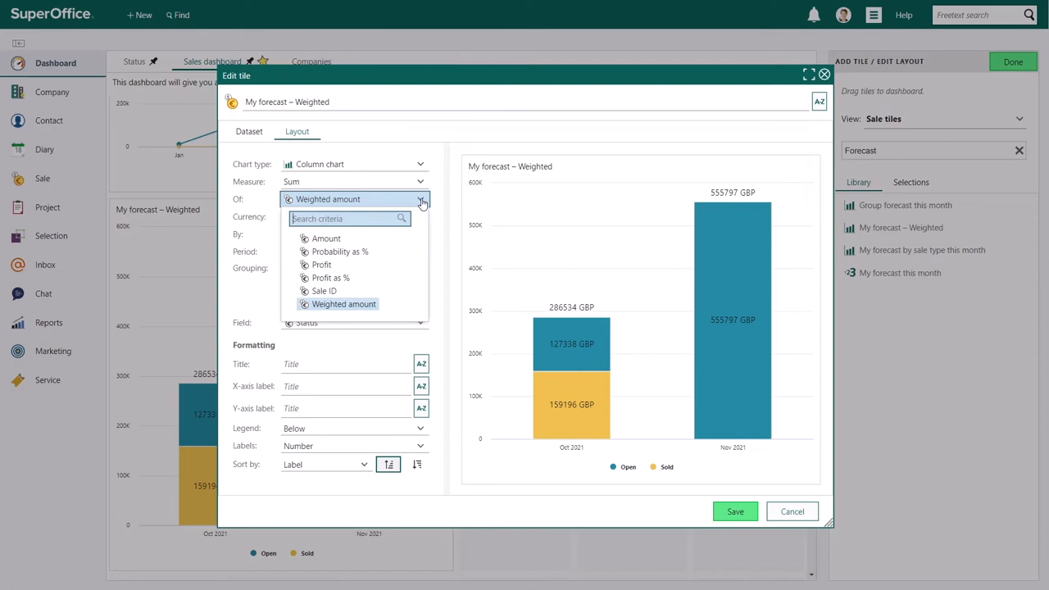
click(345, 304)
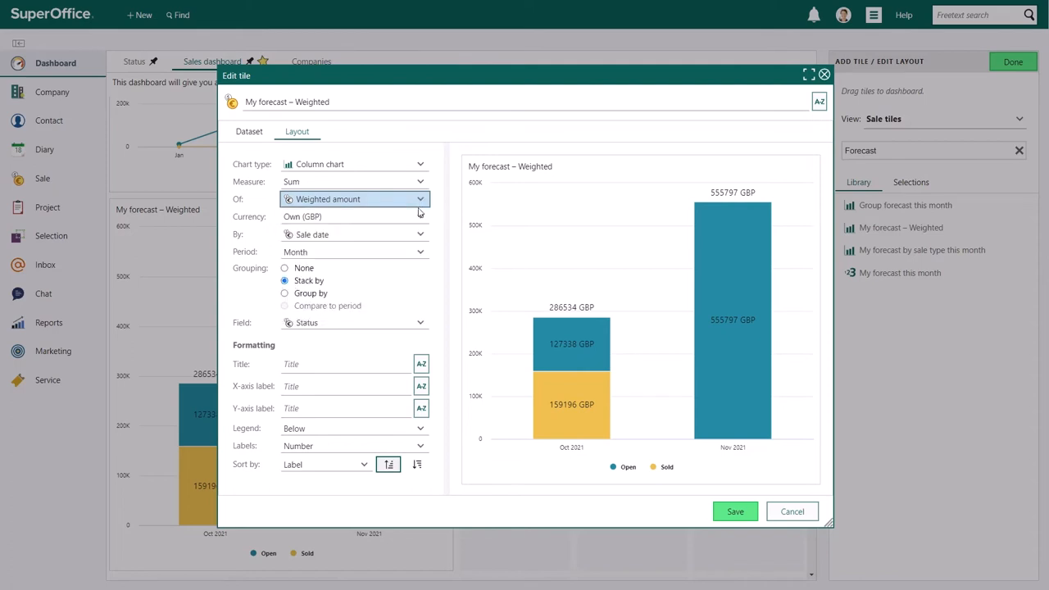
click(419, 217)
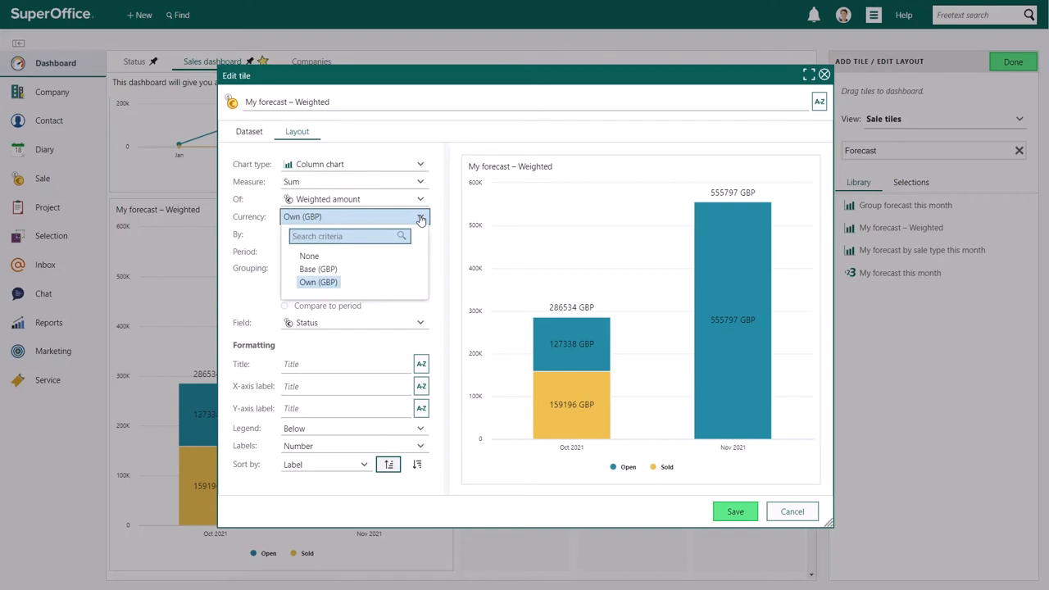
click(419, 236)
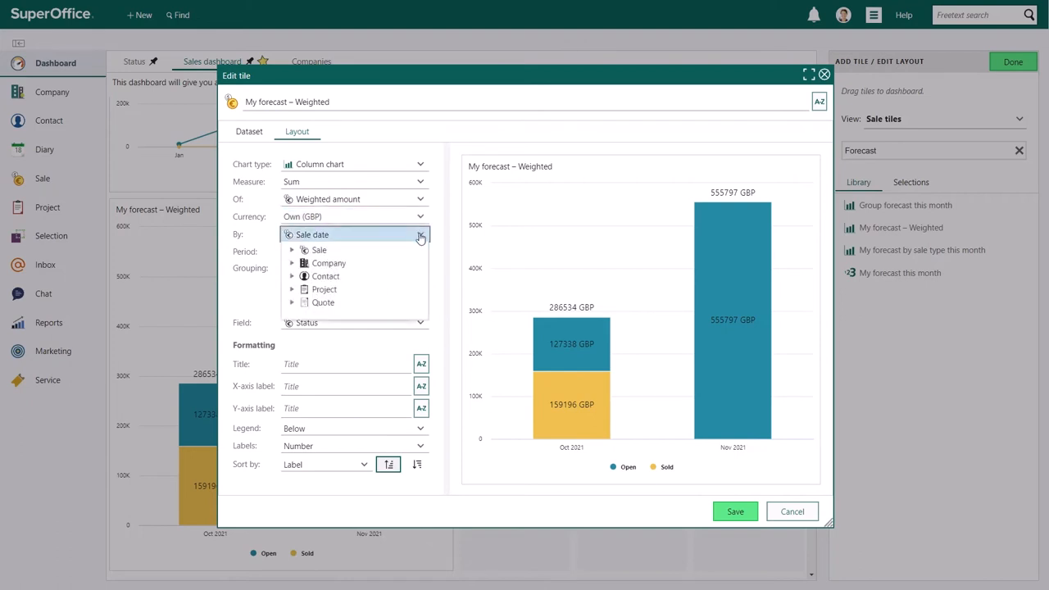
click(419, 236)
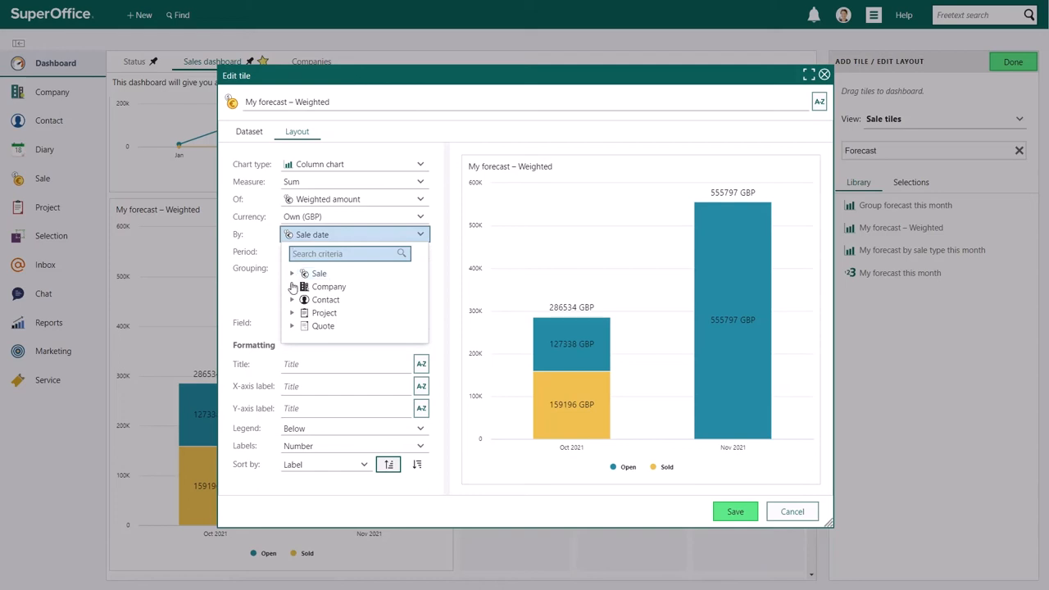
click(291, 287)
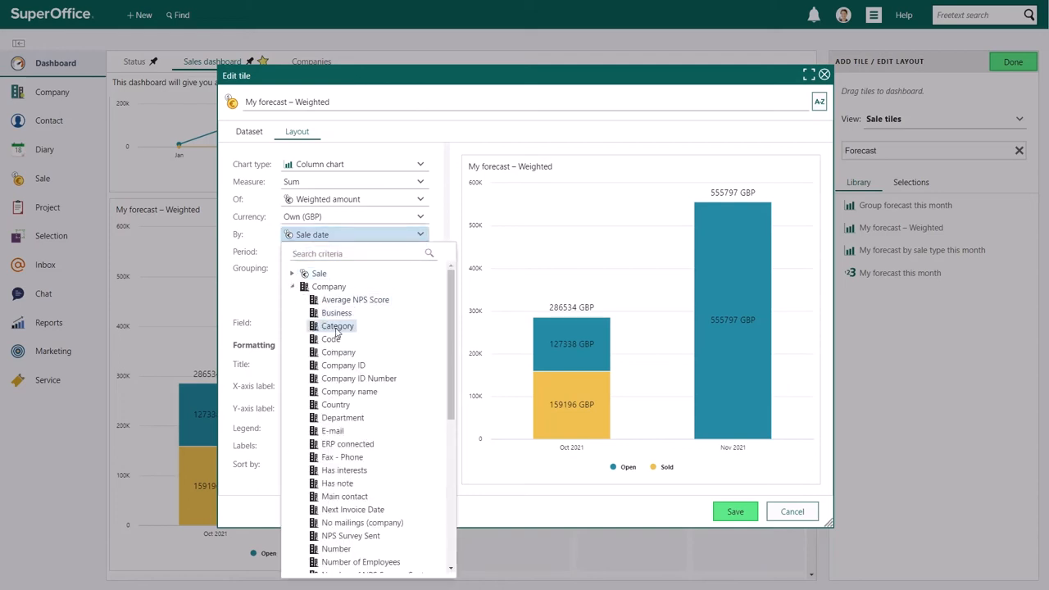
click(337, 325)
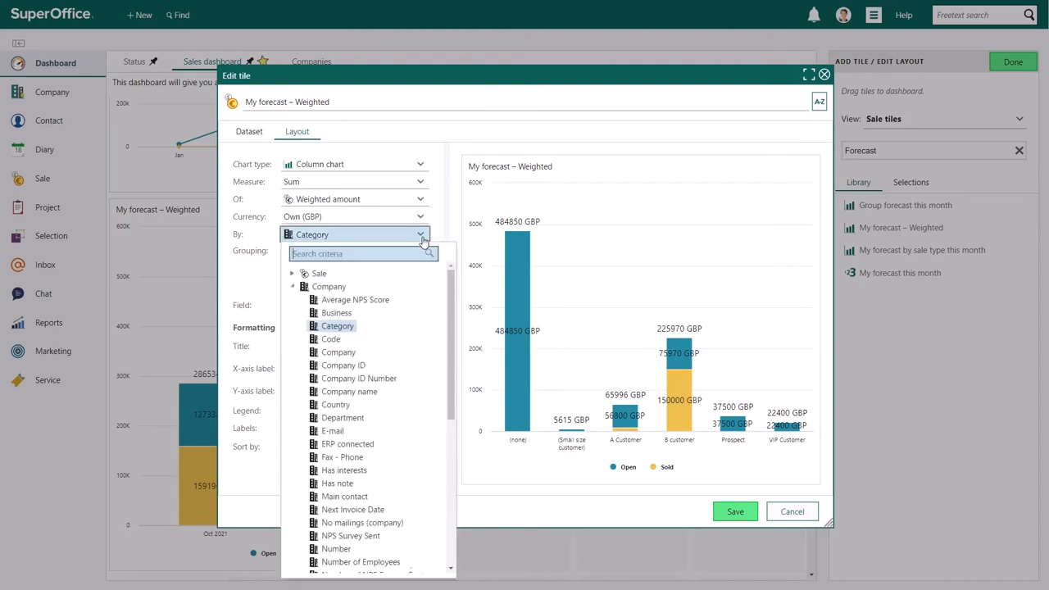
click(292, 272)
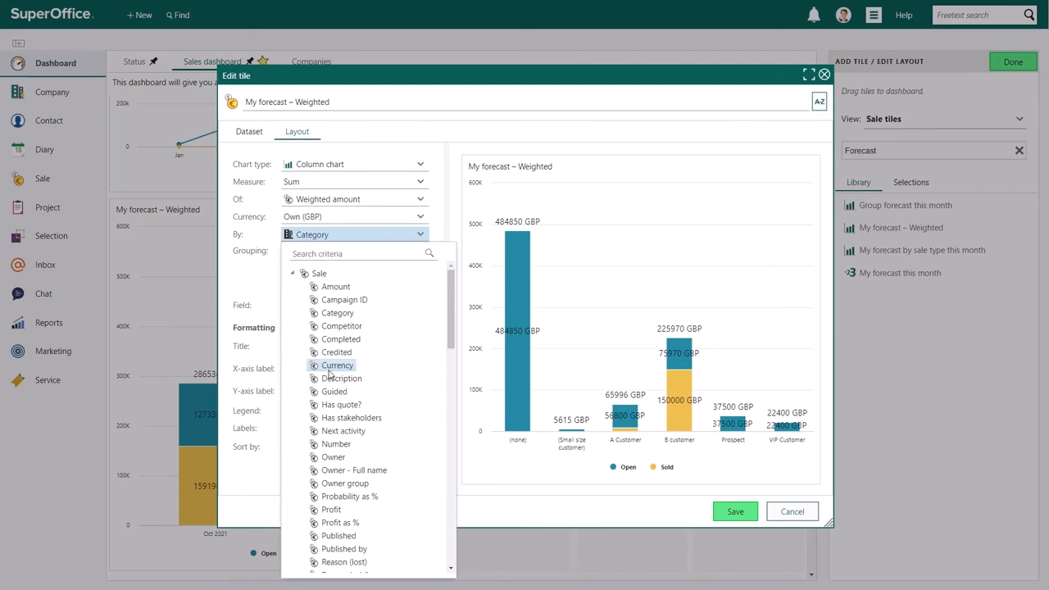
scroll(down, 3)
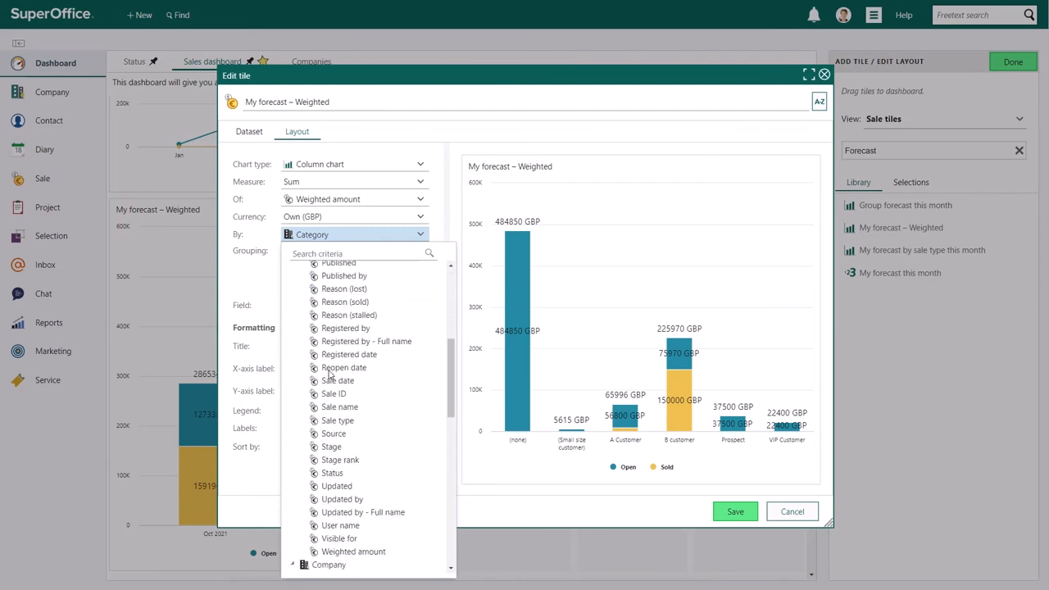
click(337, 380)
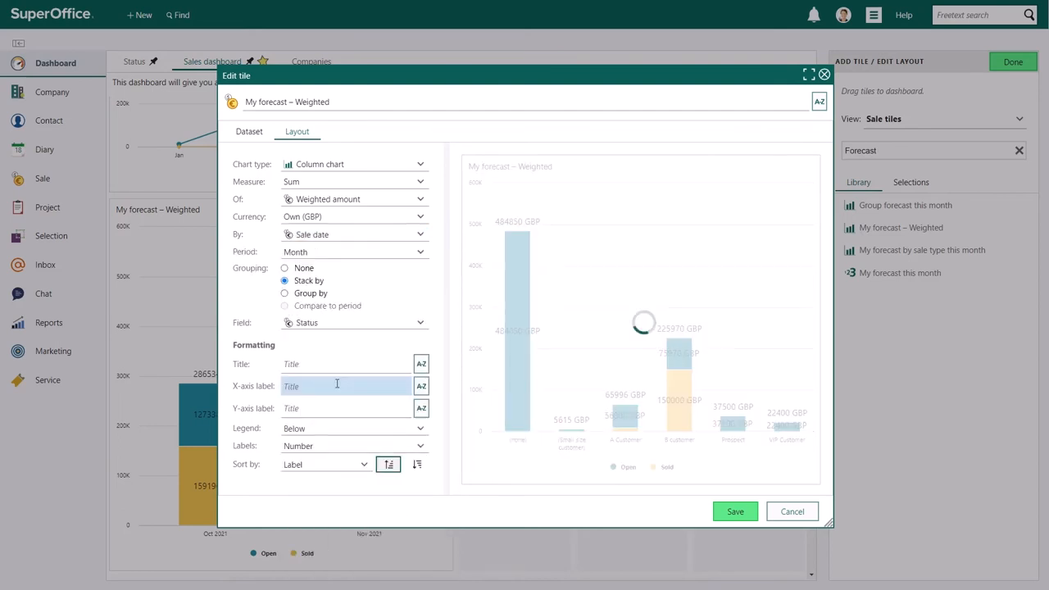
click(419, 252)
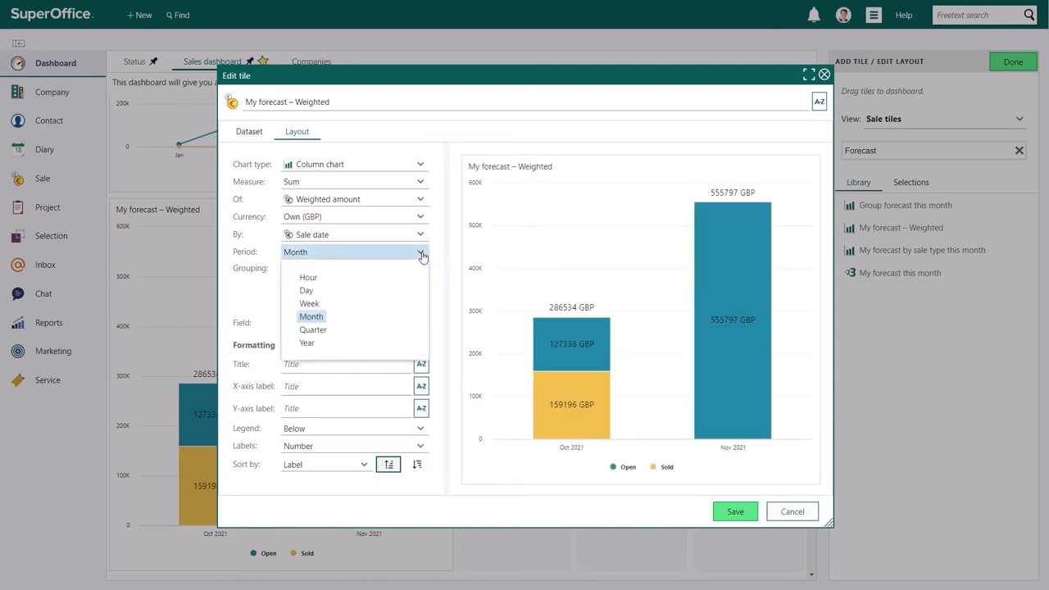
mouse_move(432, 255)
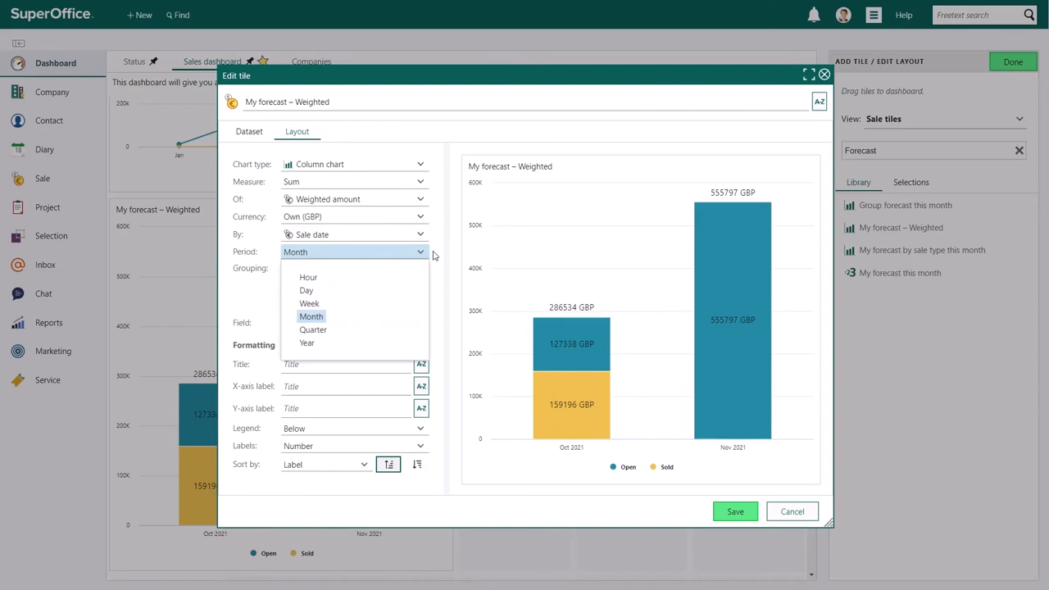
click(312, 314)
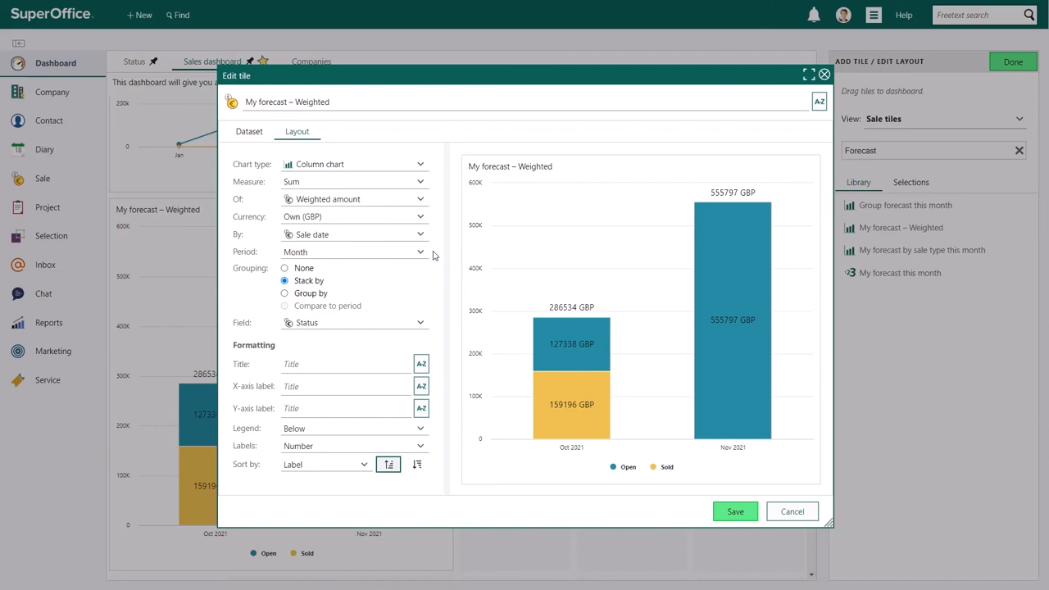
click(285, 269)
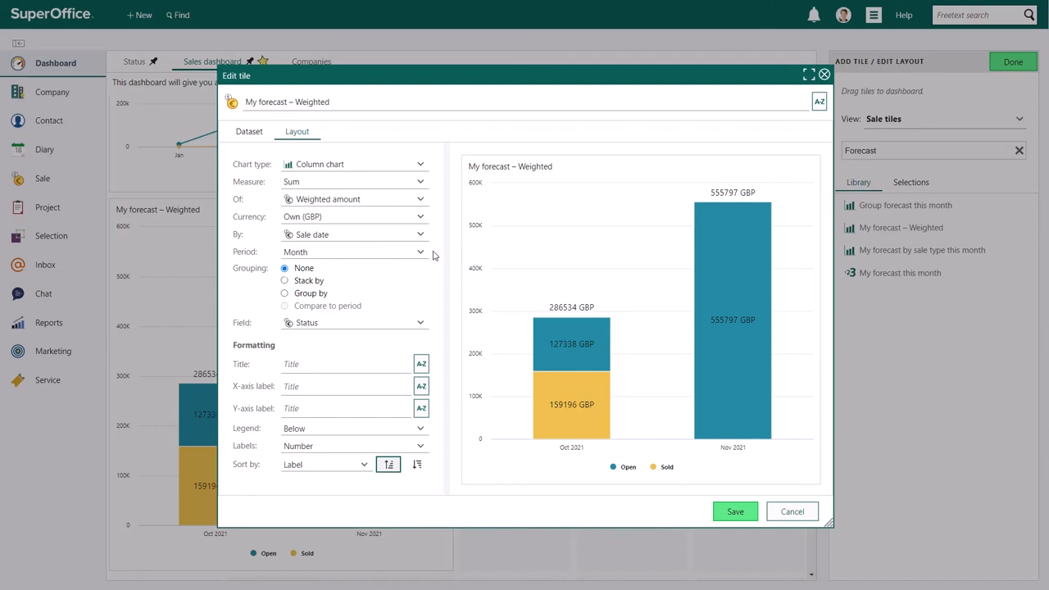
click(285, 292)
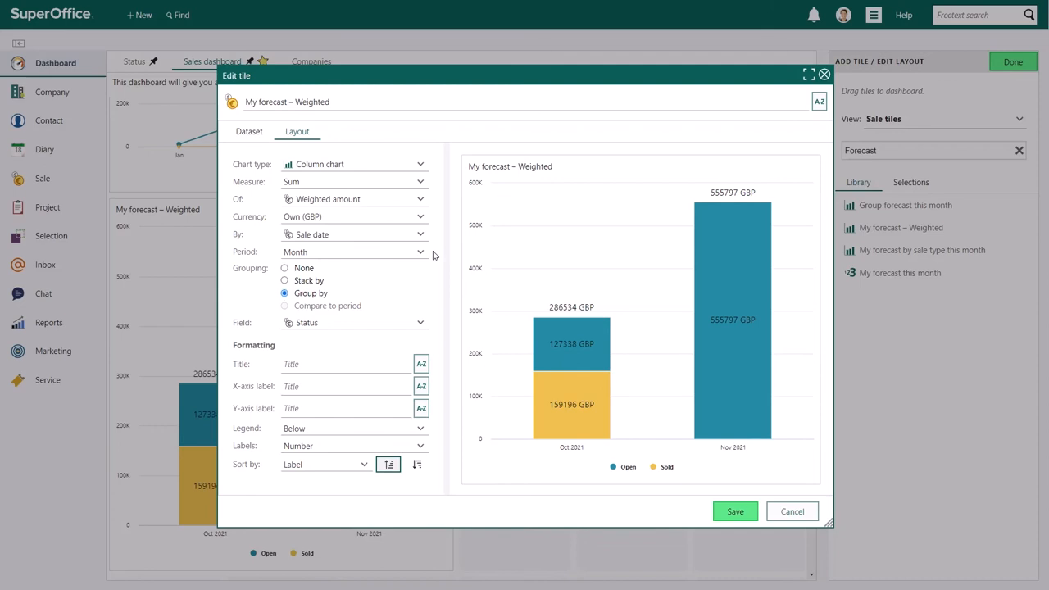
click(286, 306)
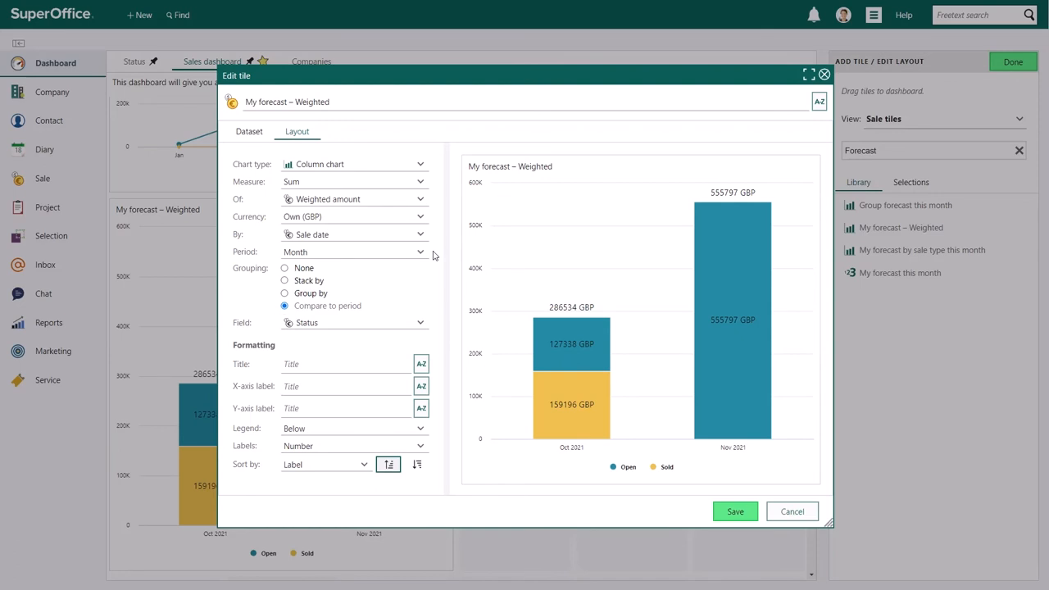
click(285, 280)
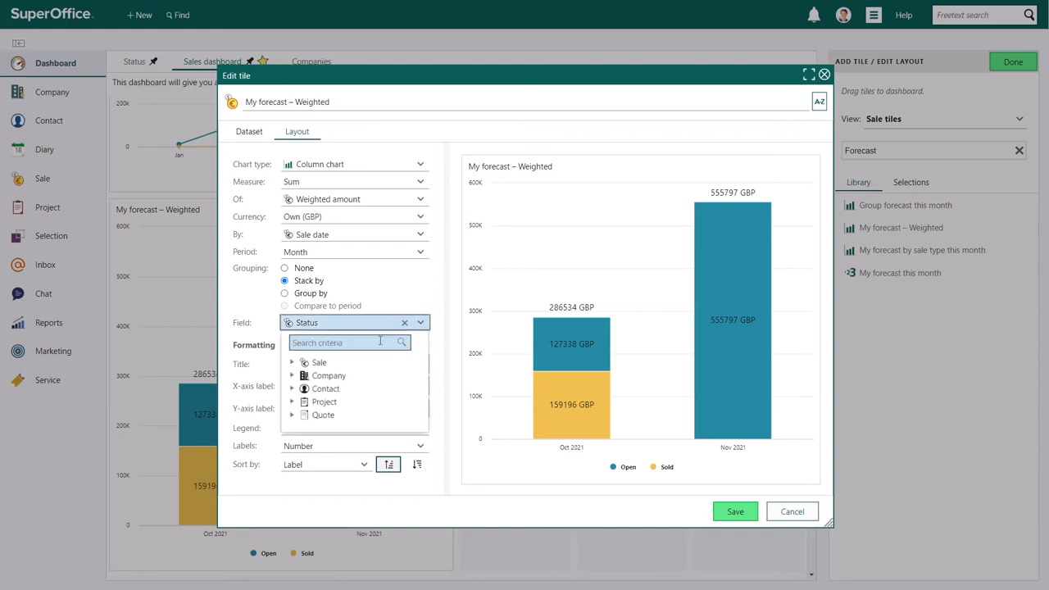
Stack the weighted forecast columns by the Sale field 'Source' instead of Status
click(292, 362)
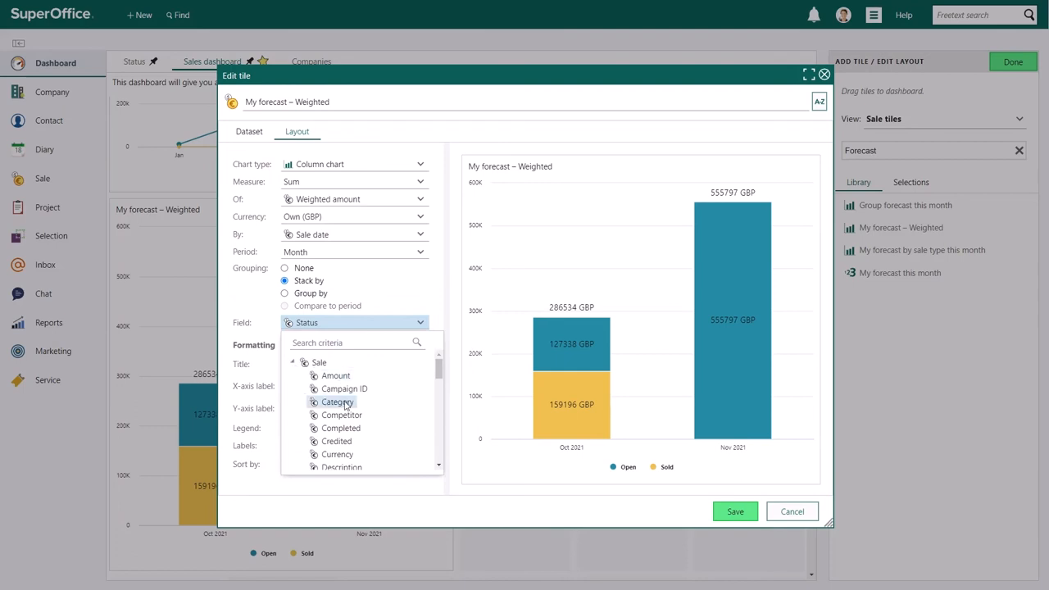
scroll(down, 3)
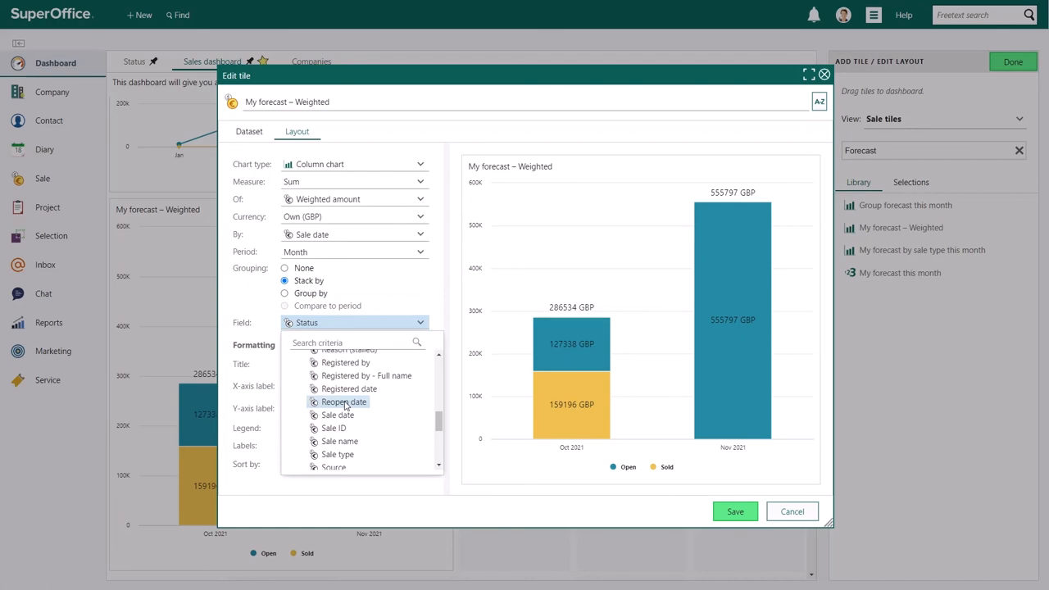
click(334, 465)
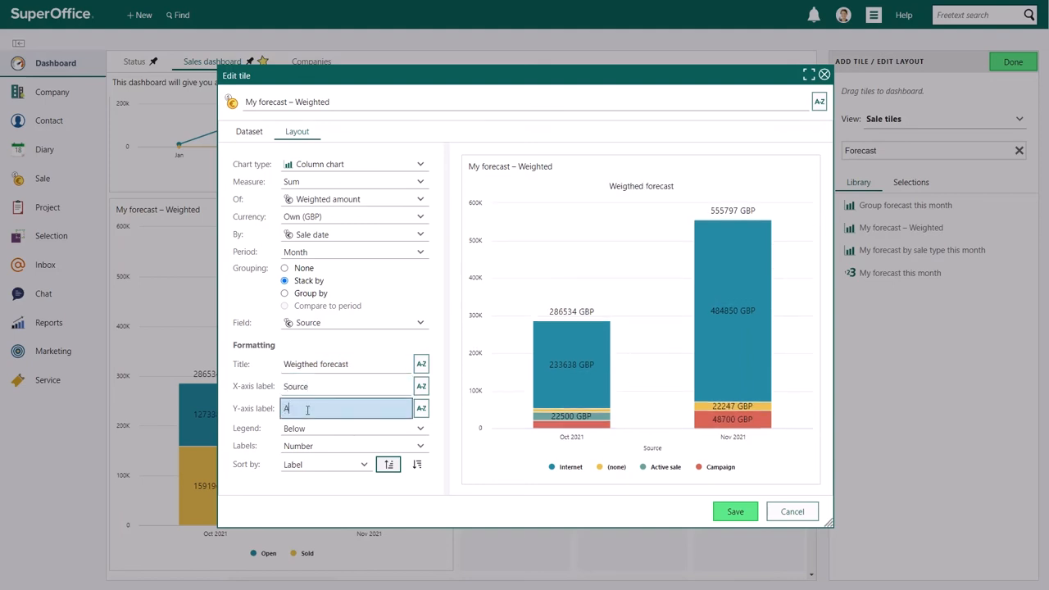
Label the y-axis 'Amount' and place the legend above the chart
text(Amount)
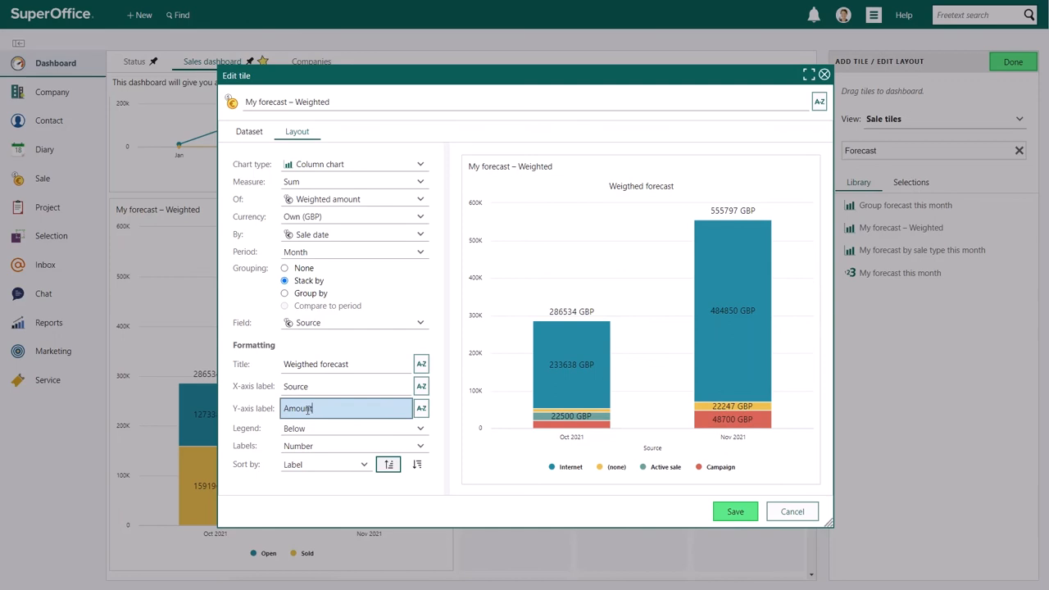
click(420, 428)
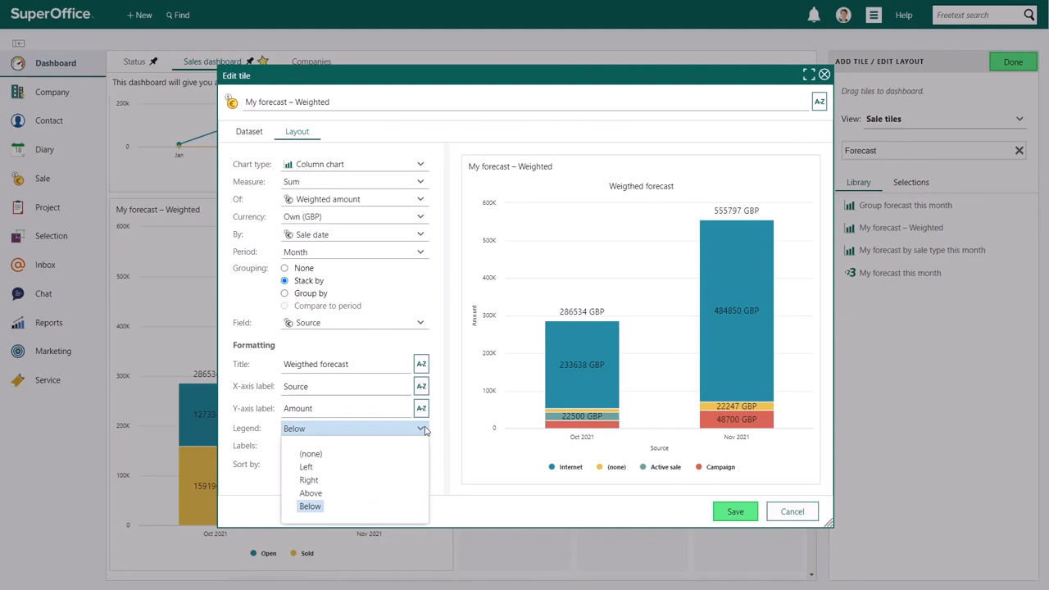
mouse_move(327, 495)
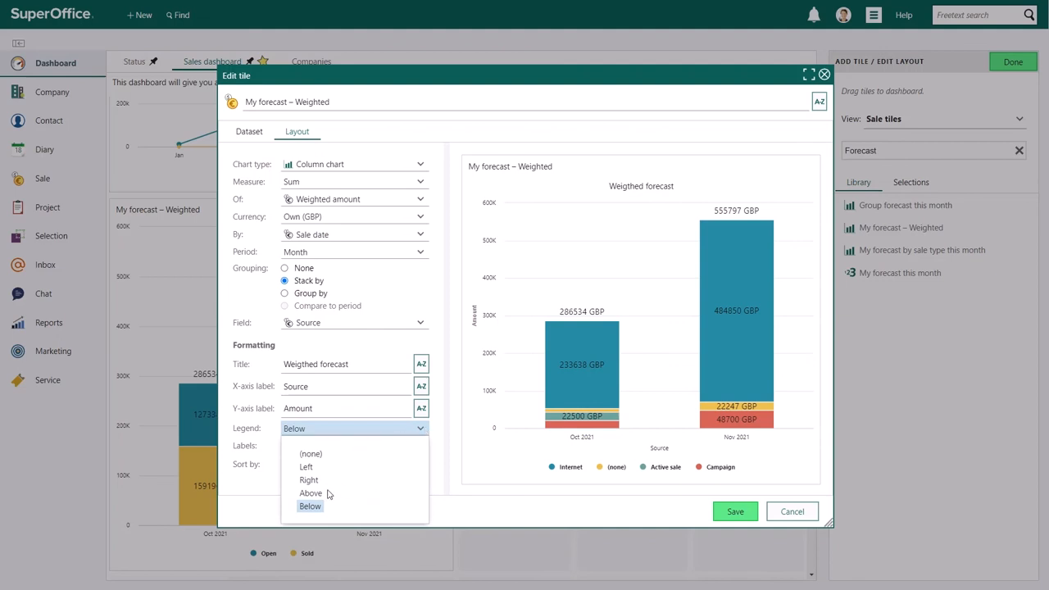
click(312, 492)
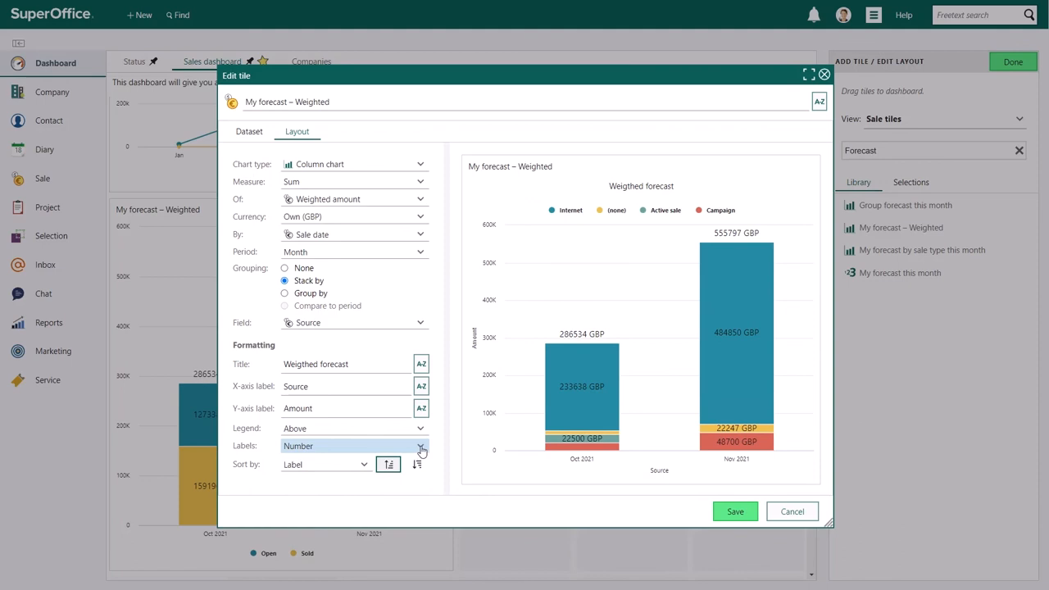
click(420, 445)
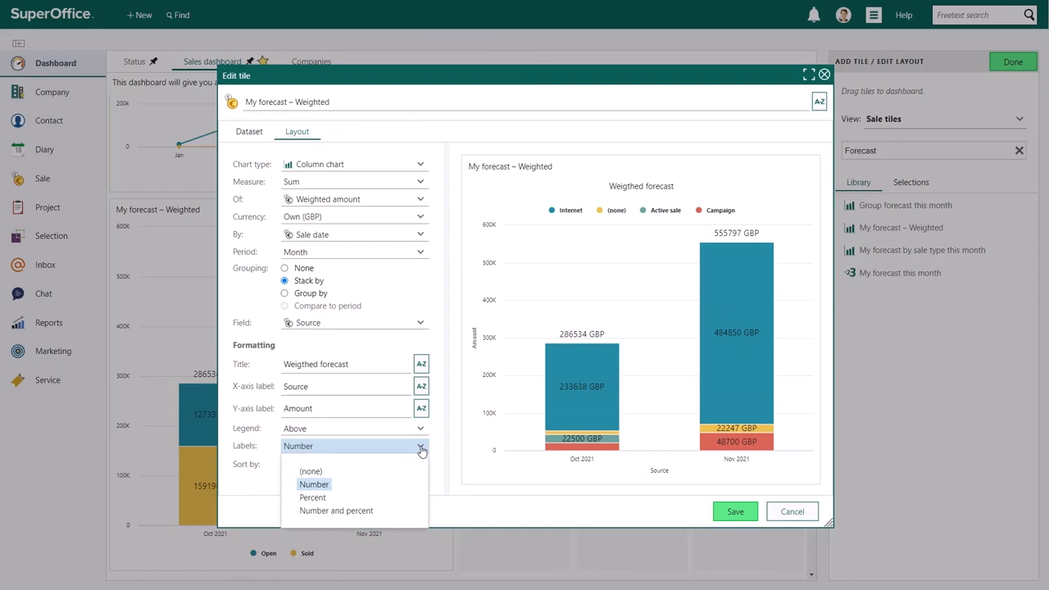
mouse_move(352, 490)
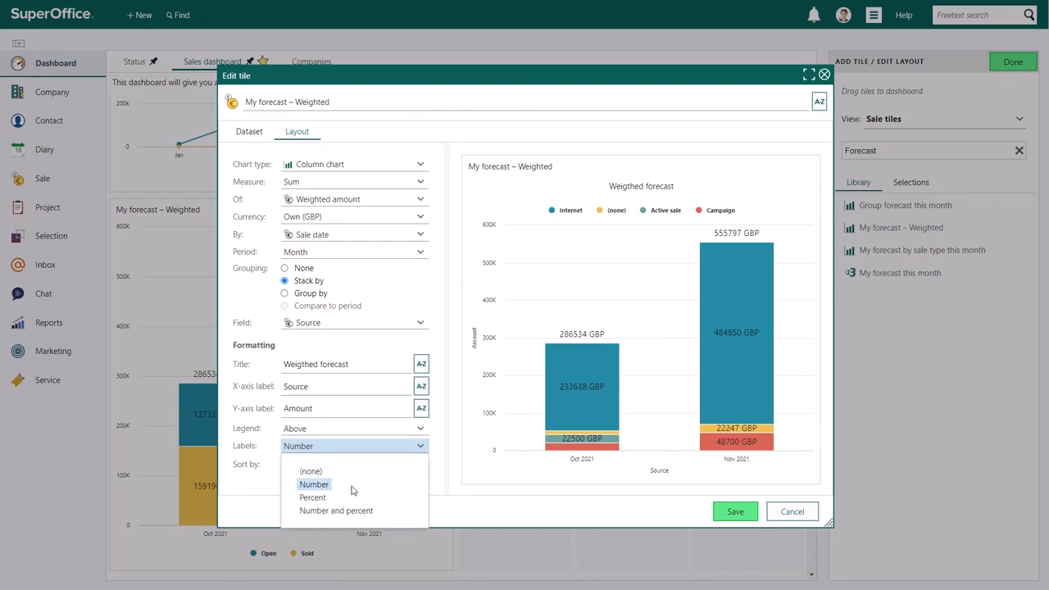
Show percent data labels, keep sorting by Label, and save the tile to the dashboard
click(311, 498)
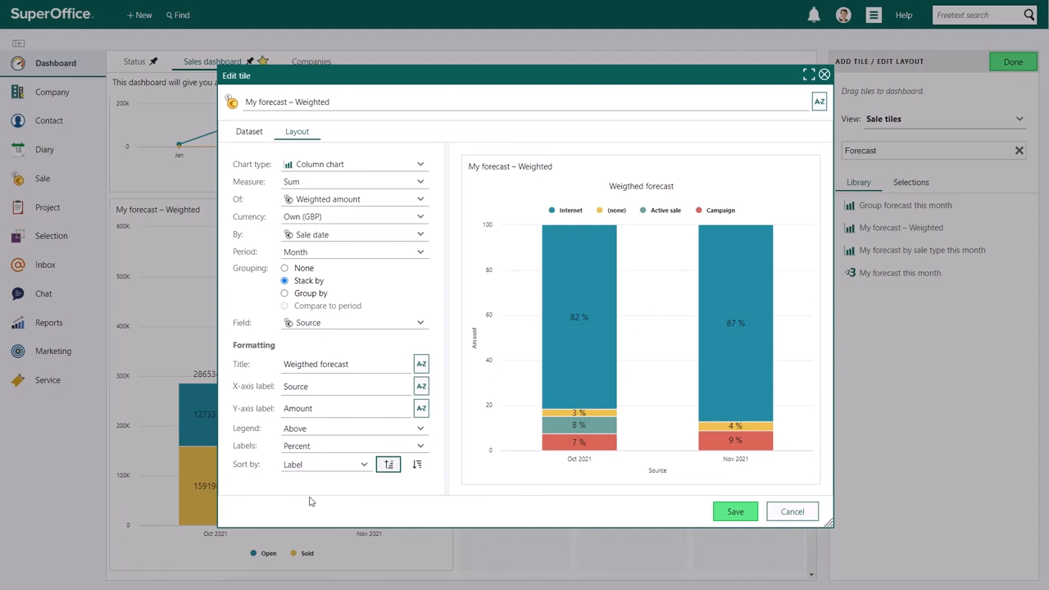
click(361, 465)
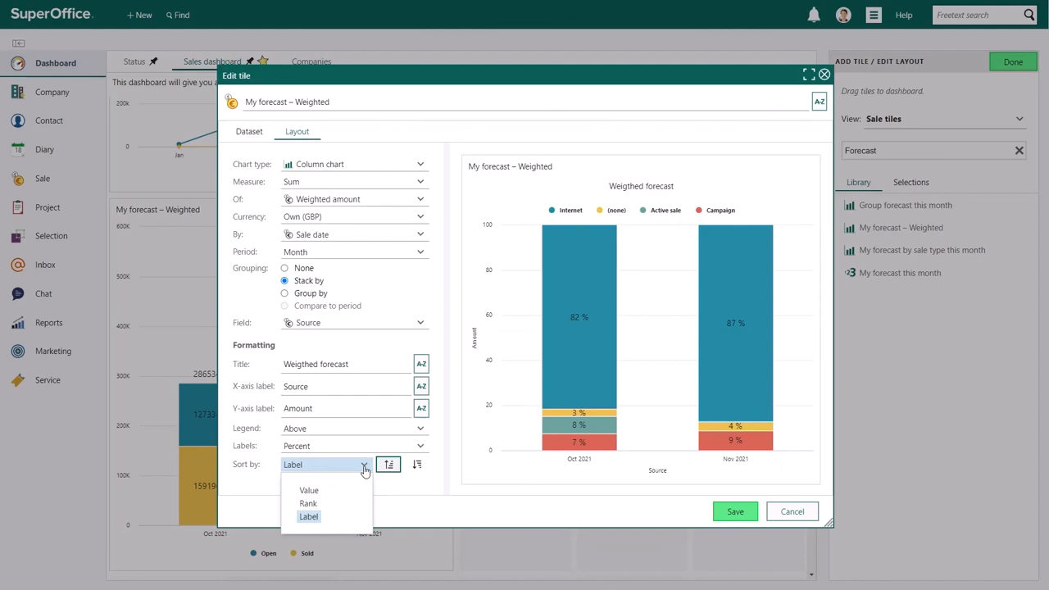
click(308, 516)
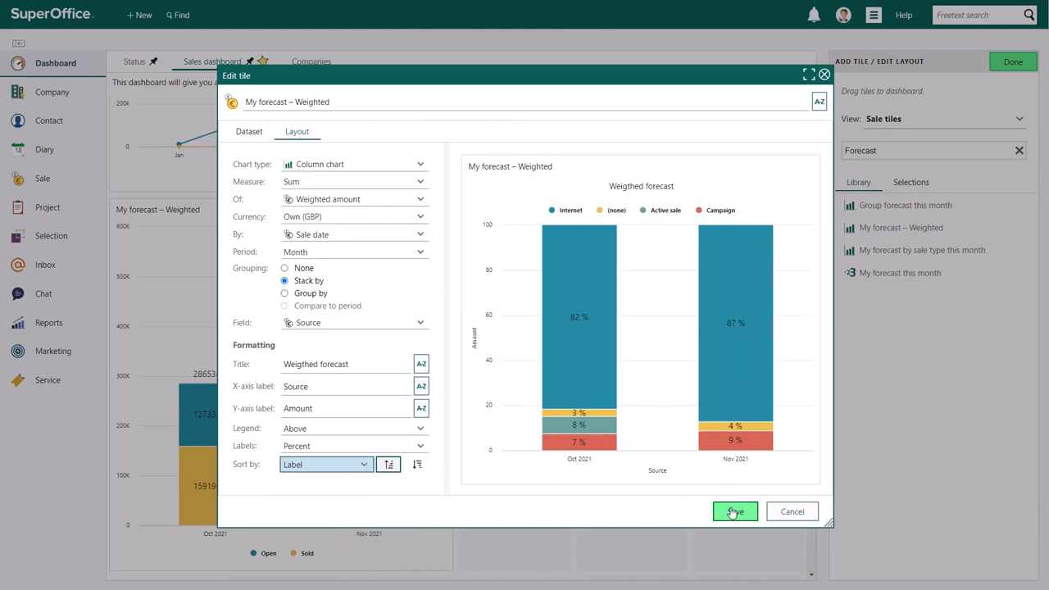
click(734, 512)
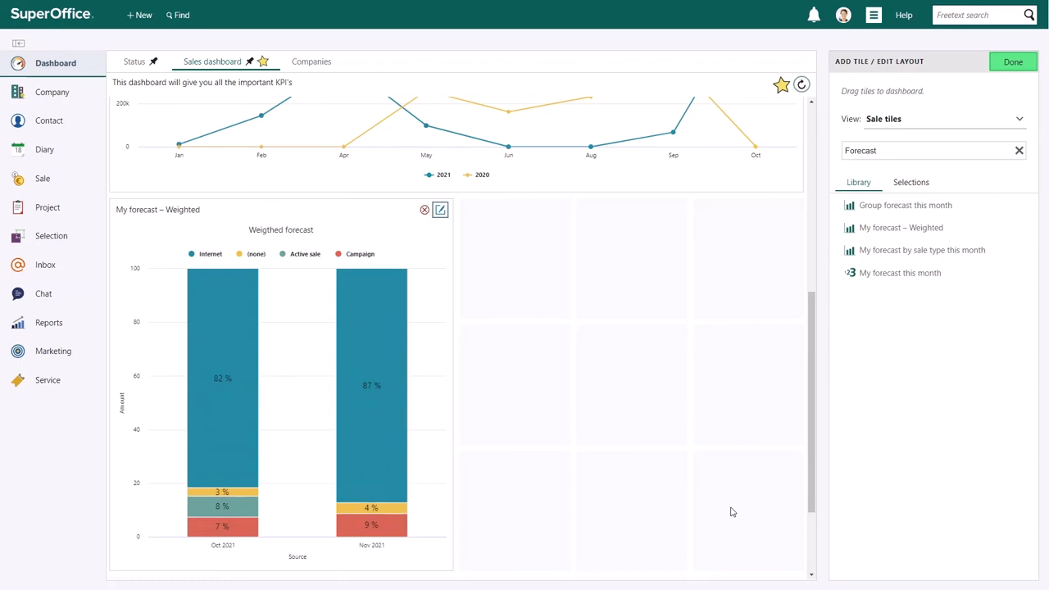
mouse_move(973, 134)
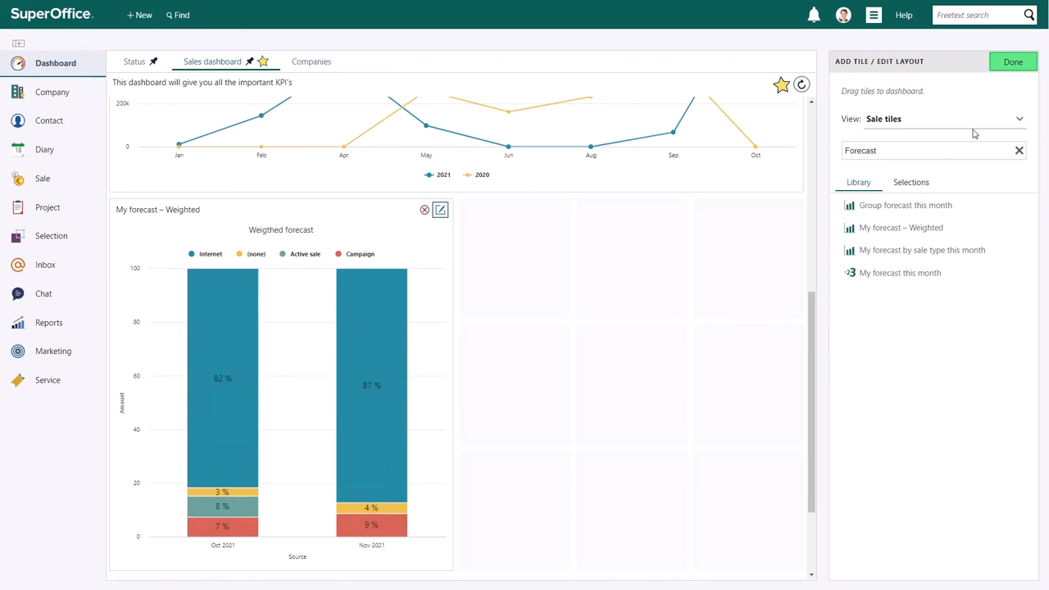
click(1013, 62)
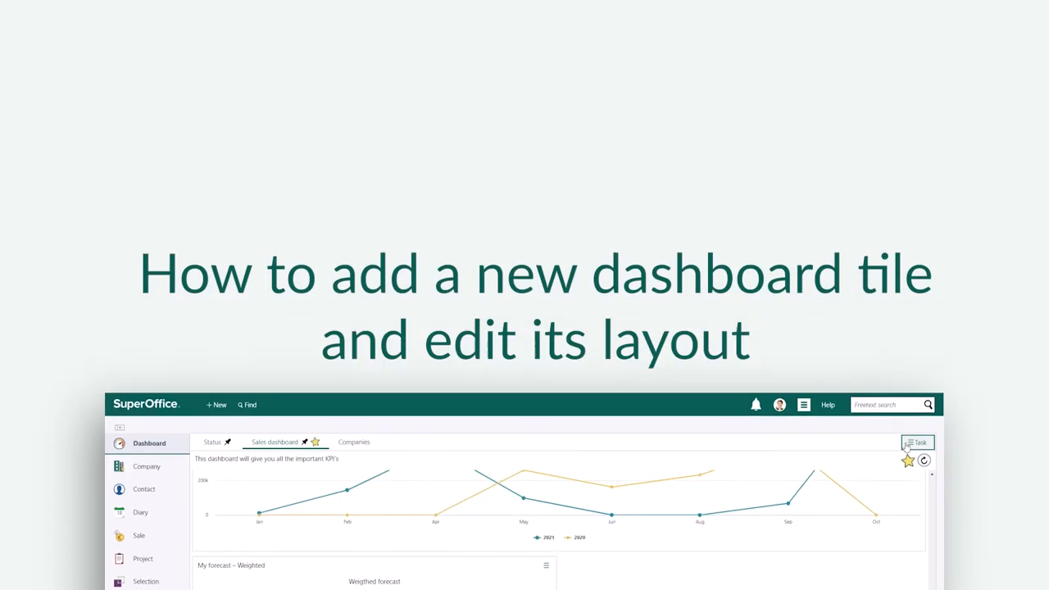
Finish layout editing with Done, closing the tile library panel
click(917, 442)
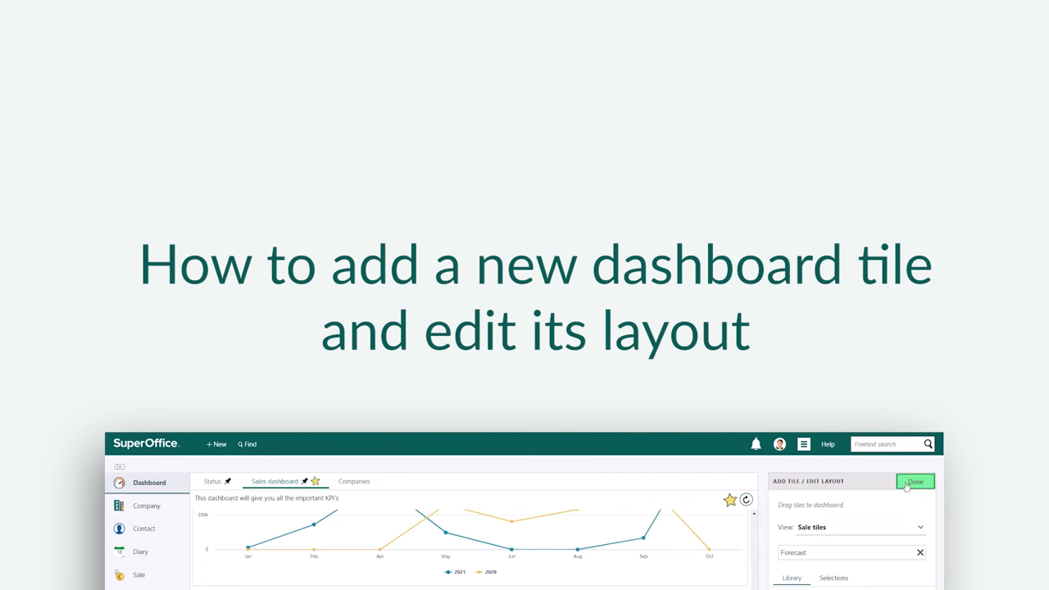
click(914, 482)
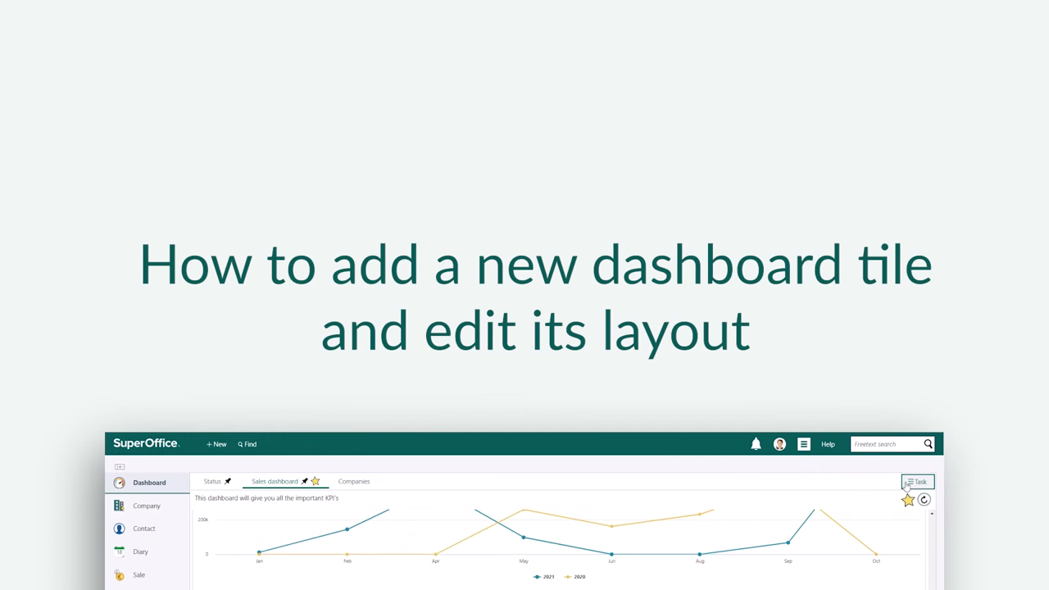